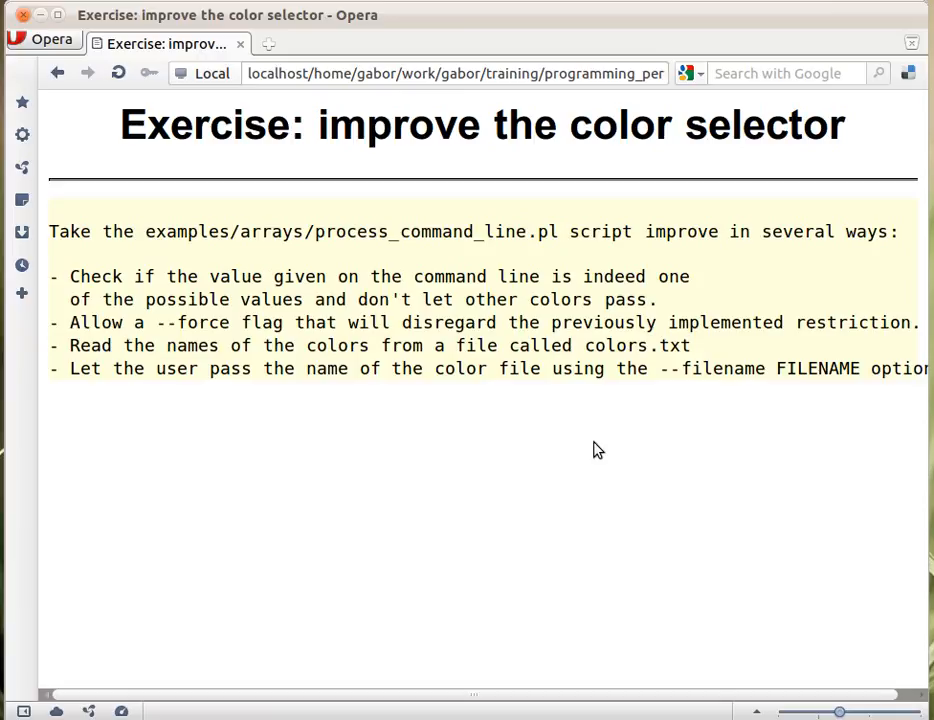
mouse_move(578, 462)
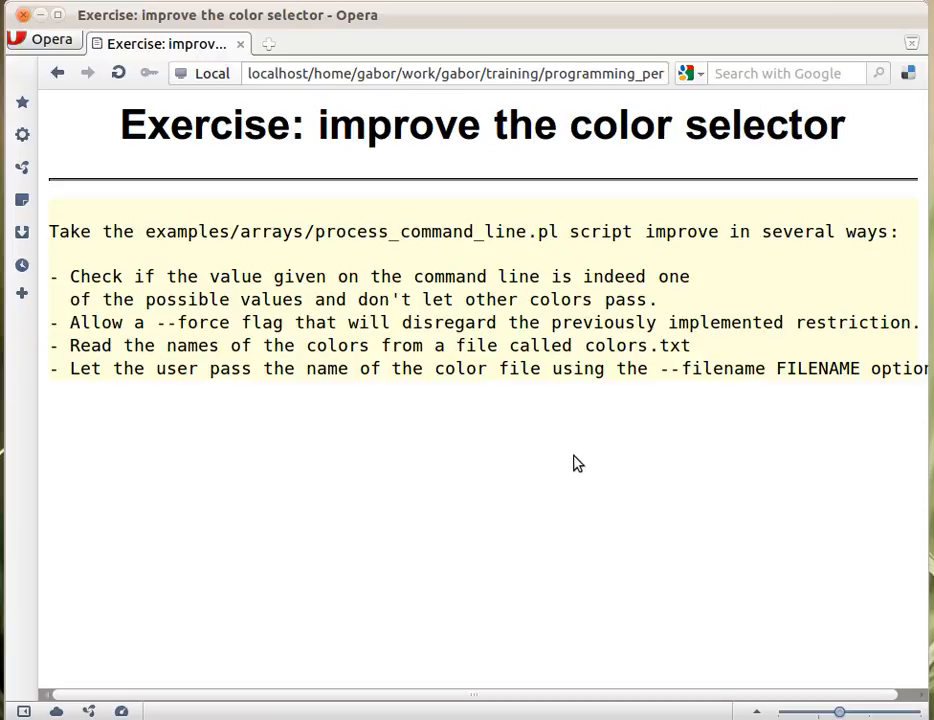
mouse_move(623, 382)
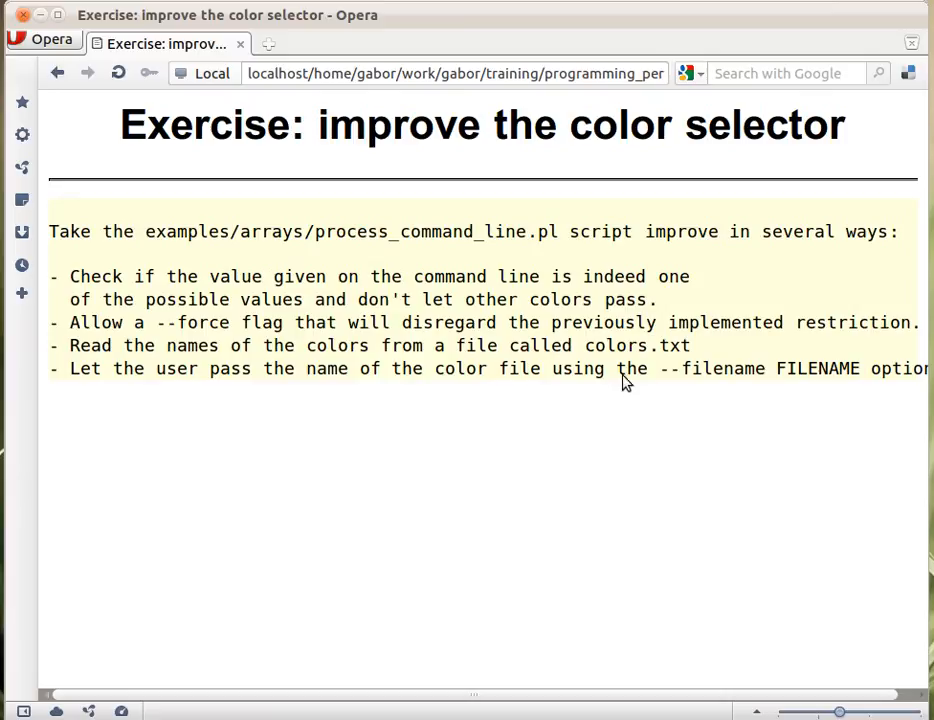
mouse_move(767, 386)
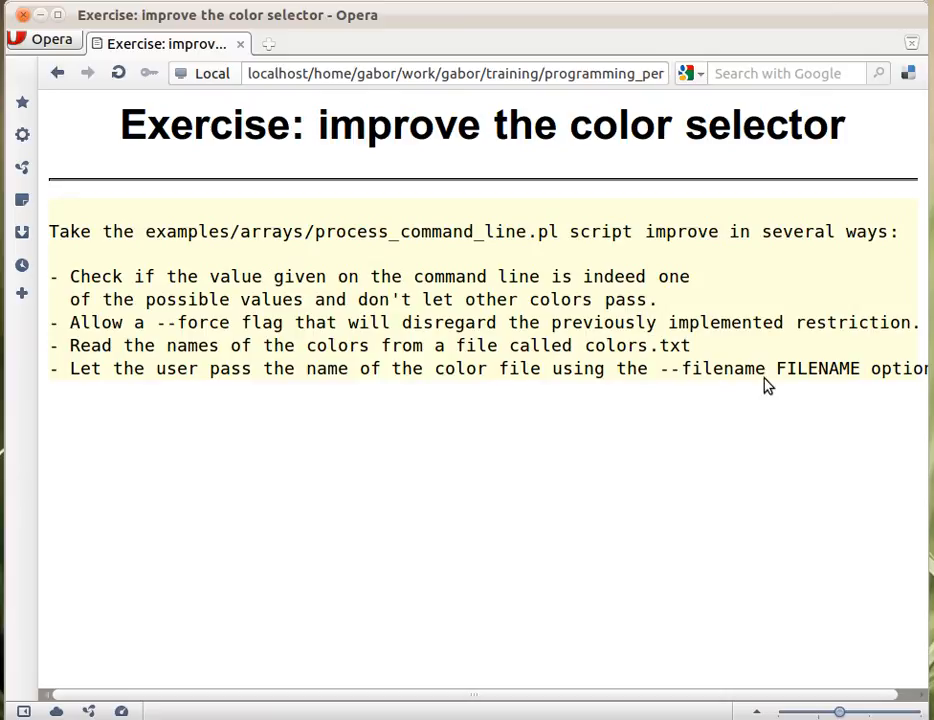
mouse_move(643, 614)
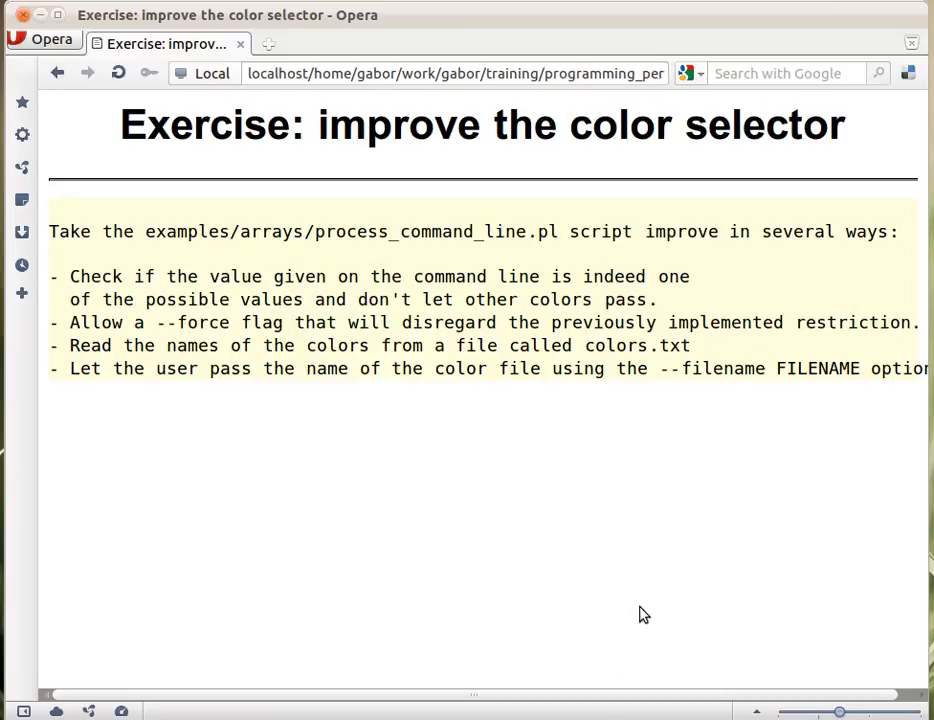
mouse_move(510, 528)
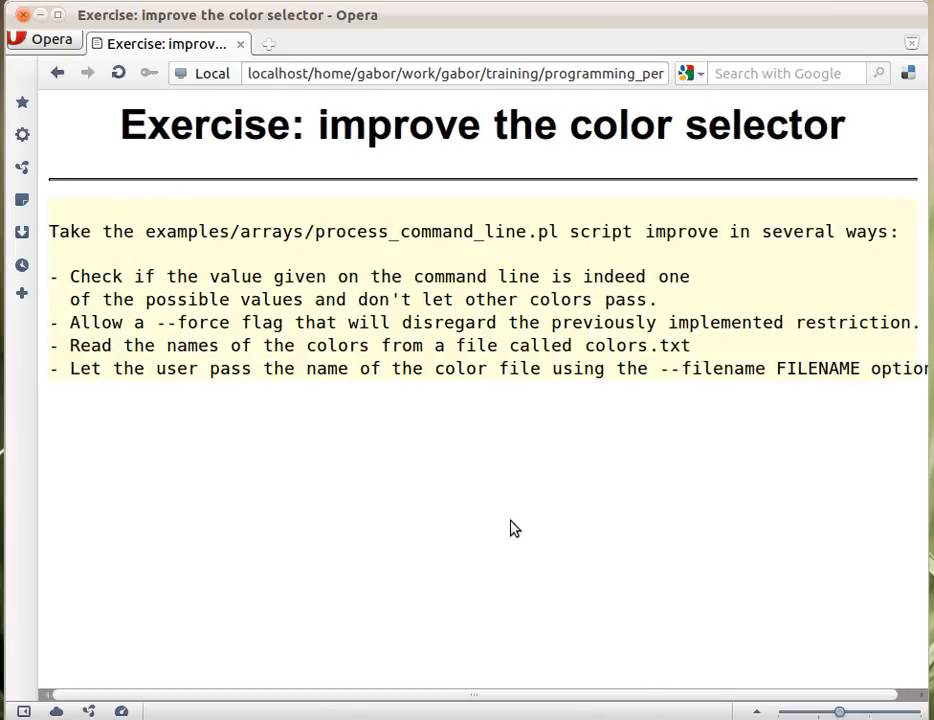
mouse_move(463, 402)
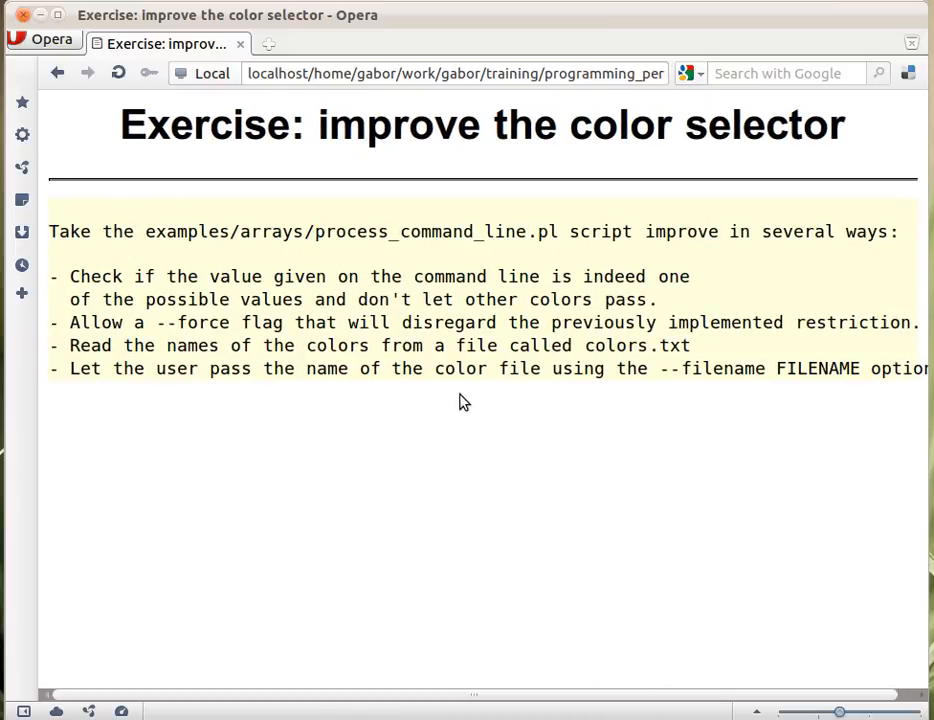
mouse_move(640, 383)
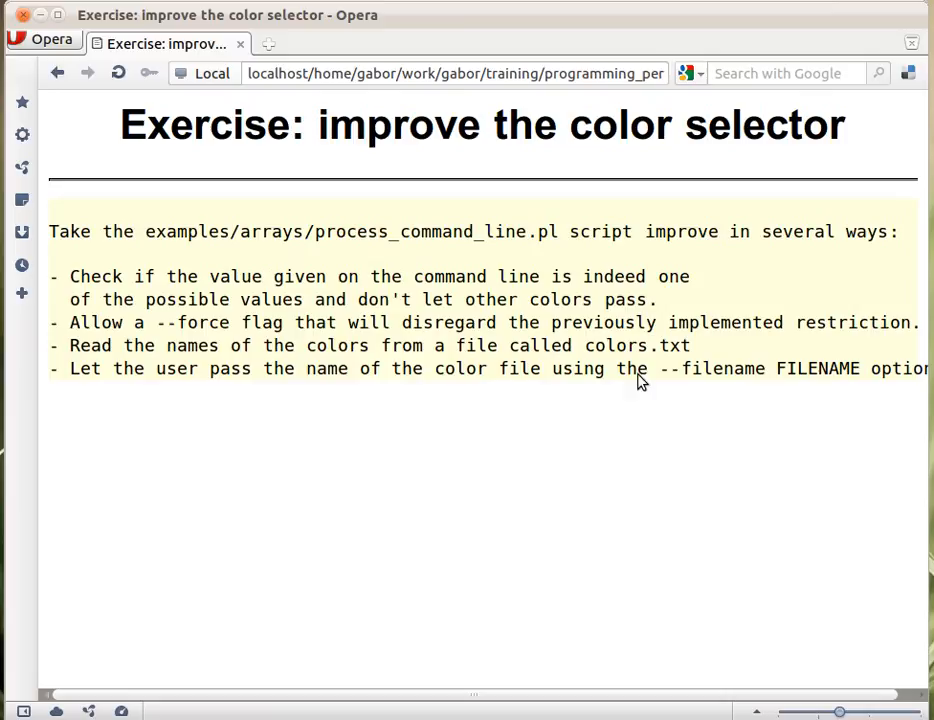
mouse_move(595, 440)
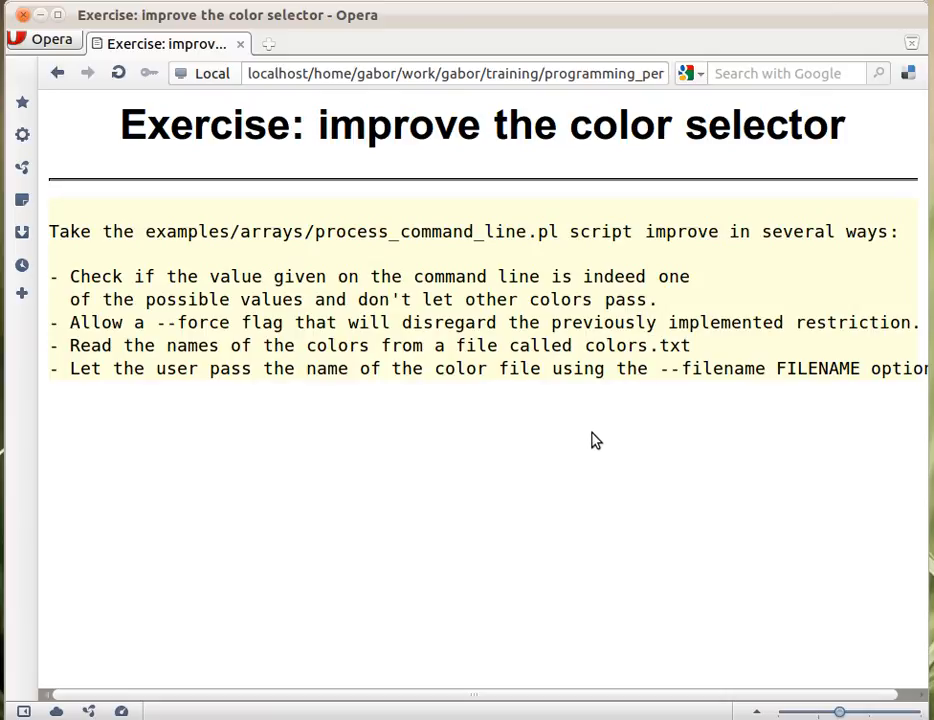
mouse_move(648, 377)
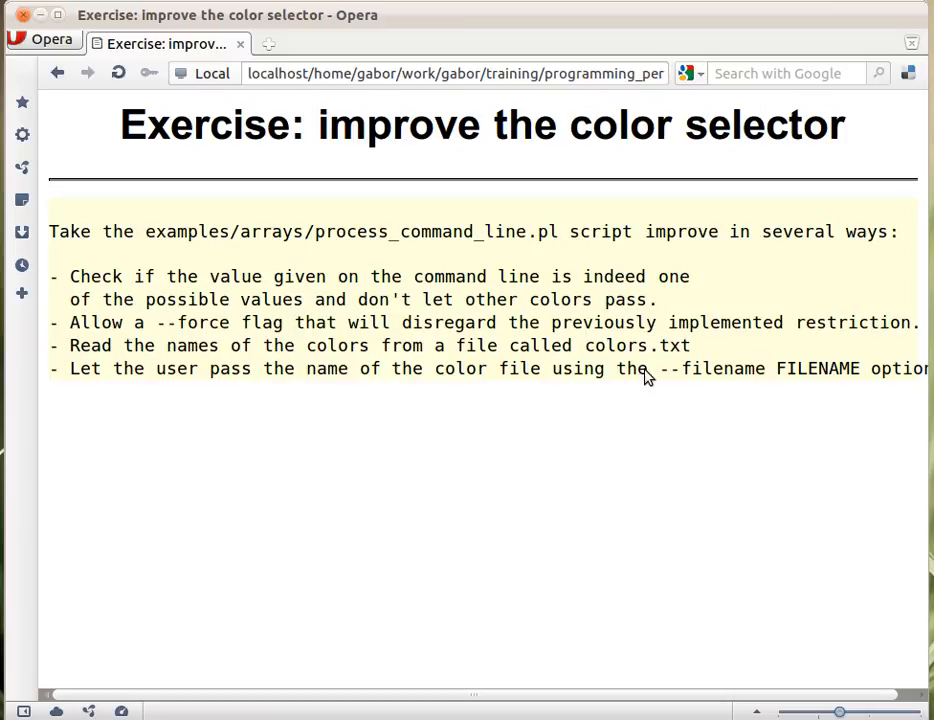
mouse_move(705, 393)
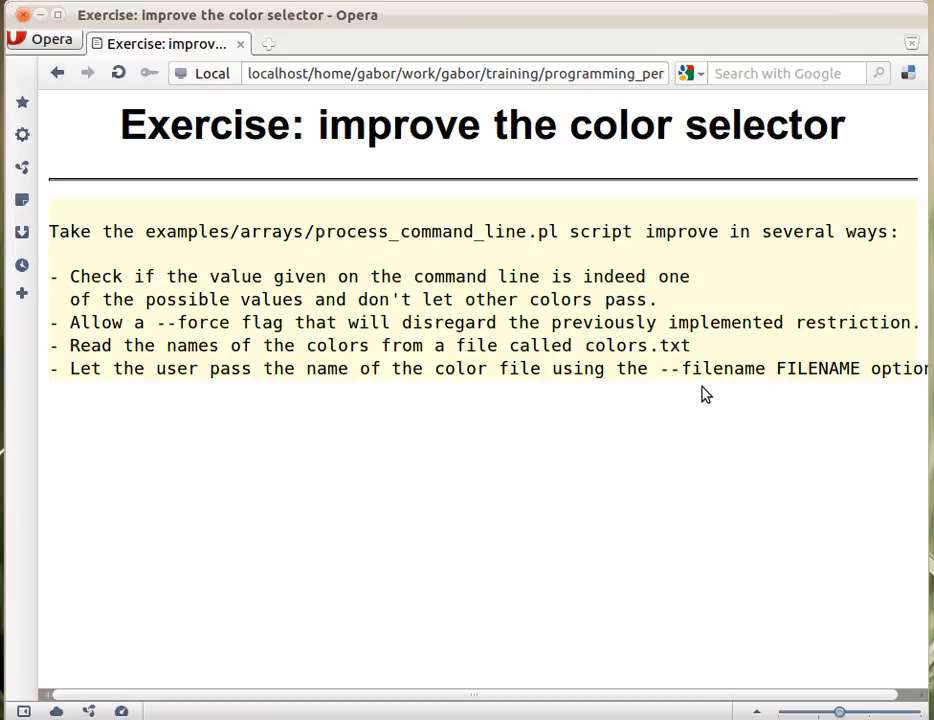
mouse_move(667, 401)
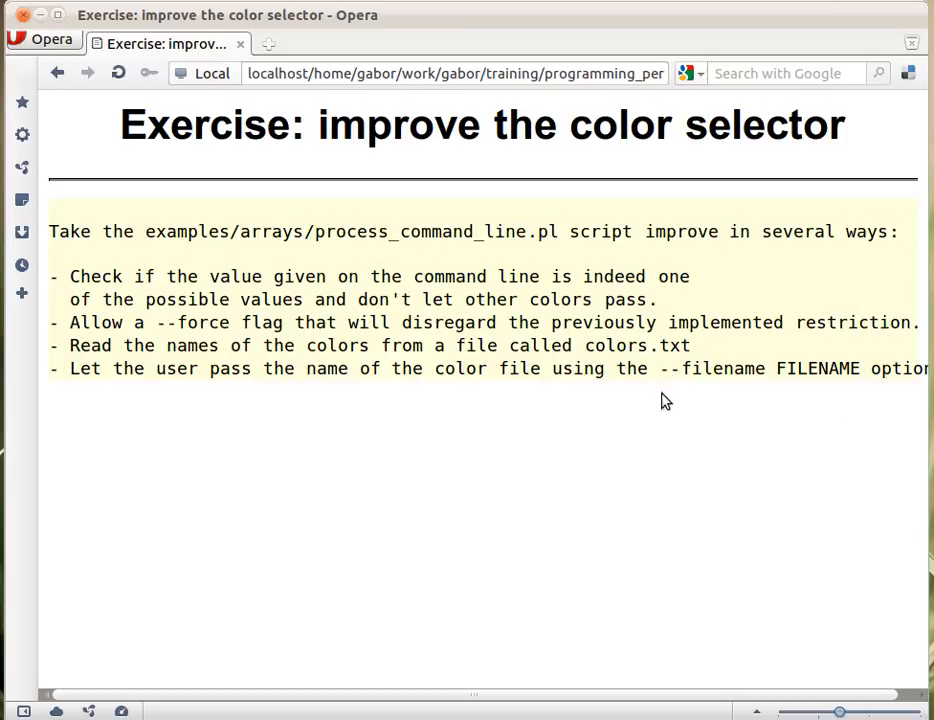
mouse_move(701, 394)
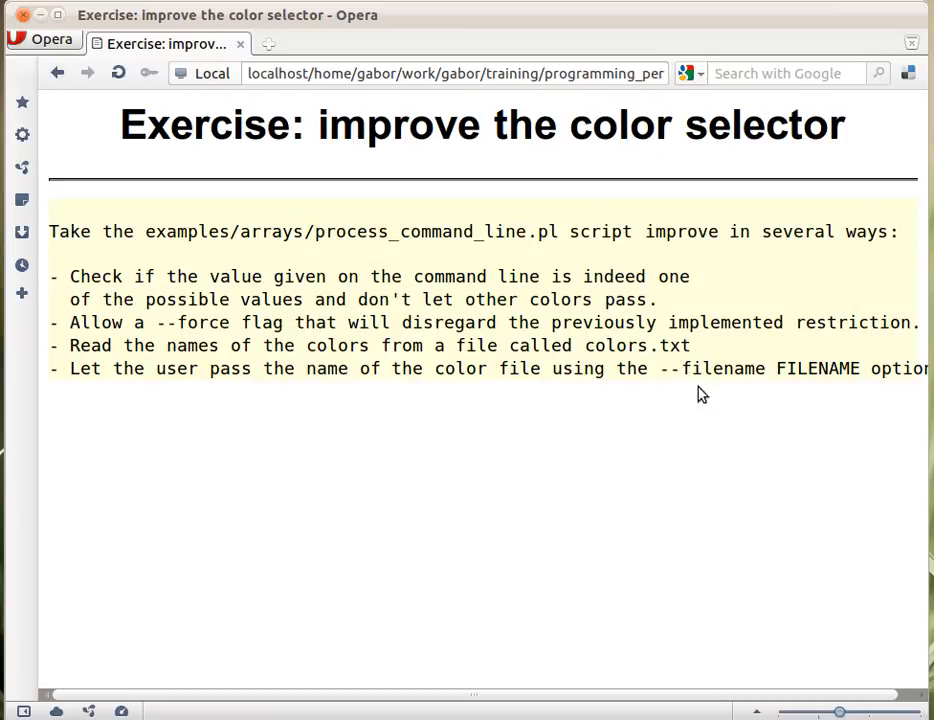
mouse_move(771, 388)
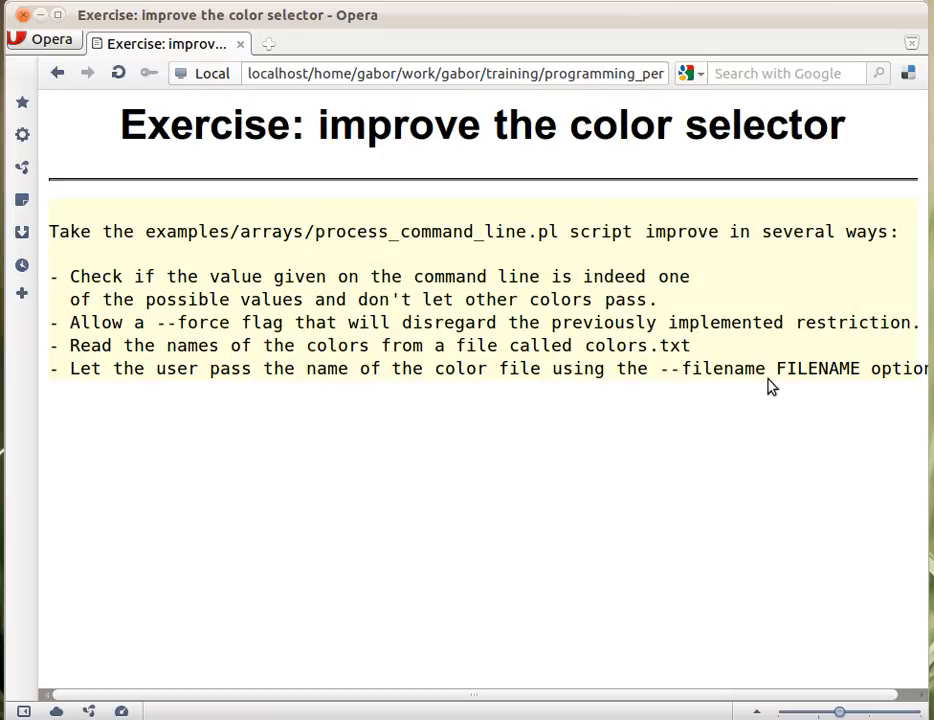
mouse_move(749, 454)
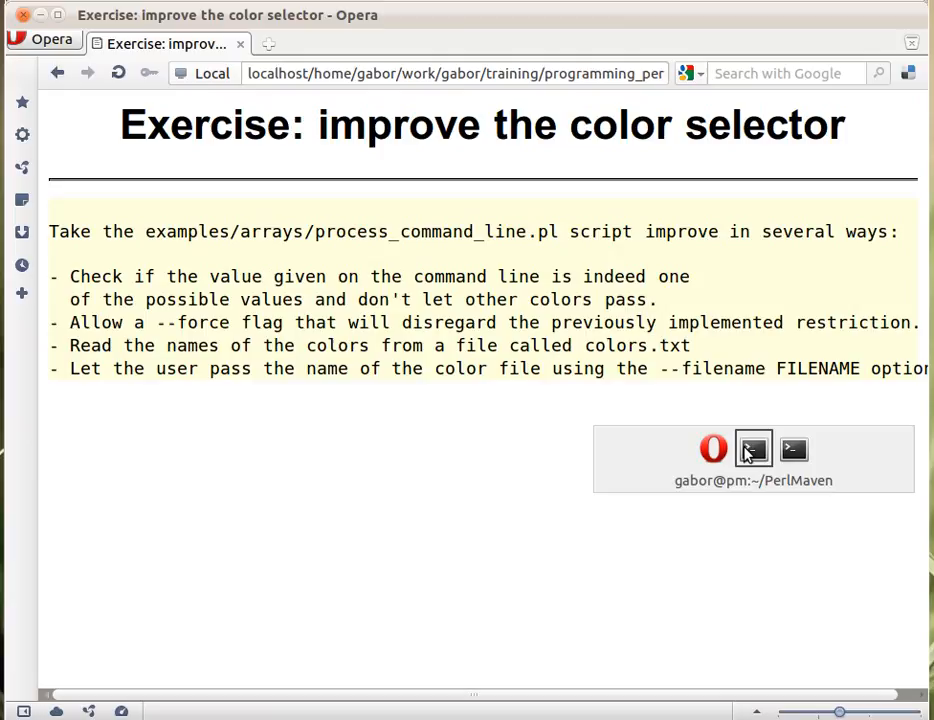
List the contents of colors.txt in the terminal with more (Blue, Yellow, Brown, White, Red)
click(753, 448)
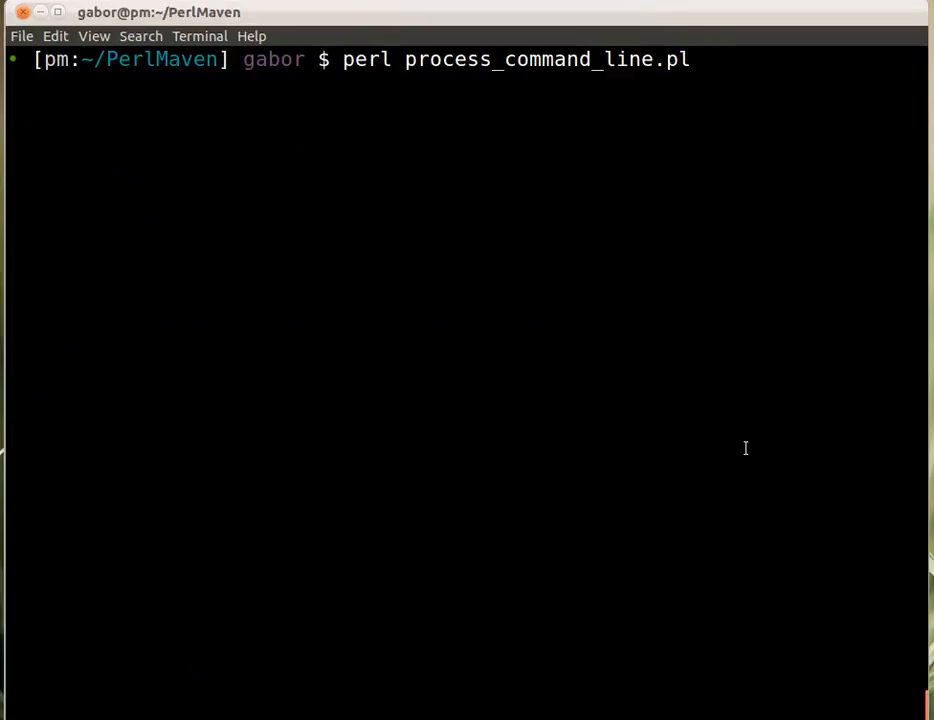
text(more c)
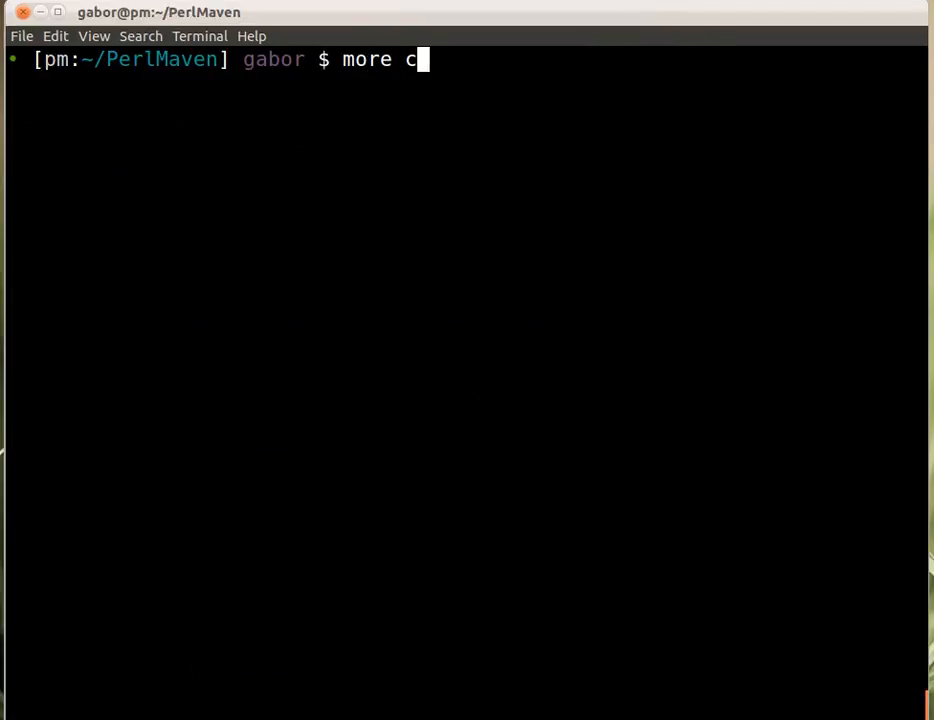
text(olors)
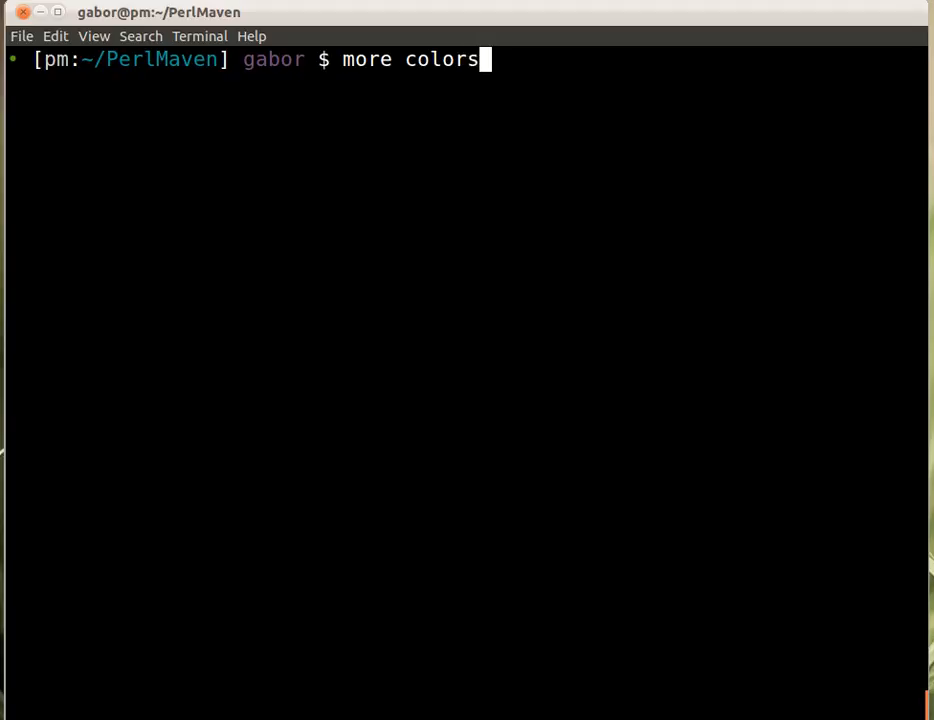
key(Return)
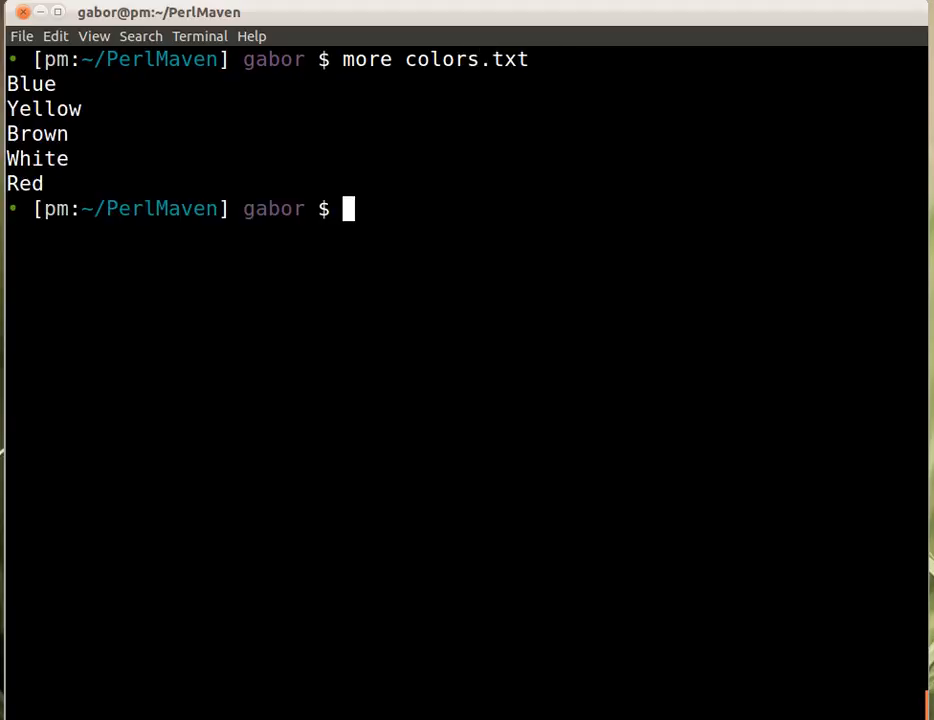
Copy colors.txt to a new file named c.txt with cp
text(more colors.txt)
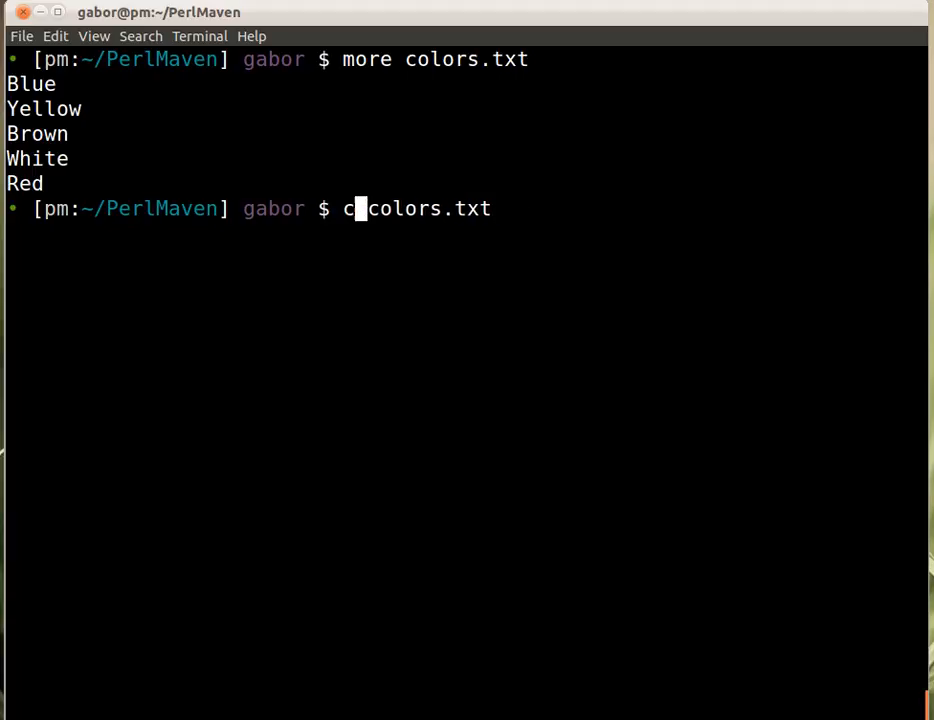
text(p)
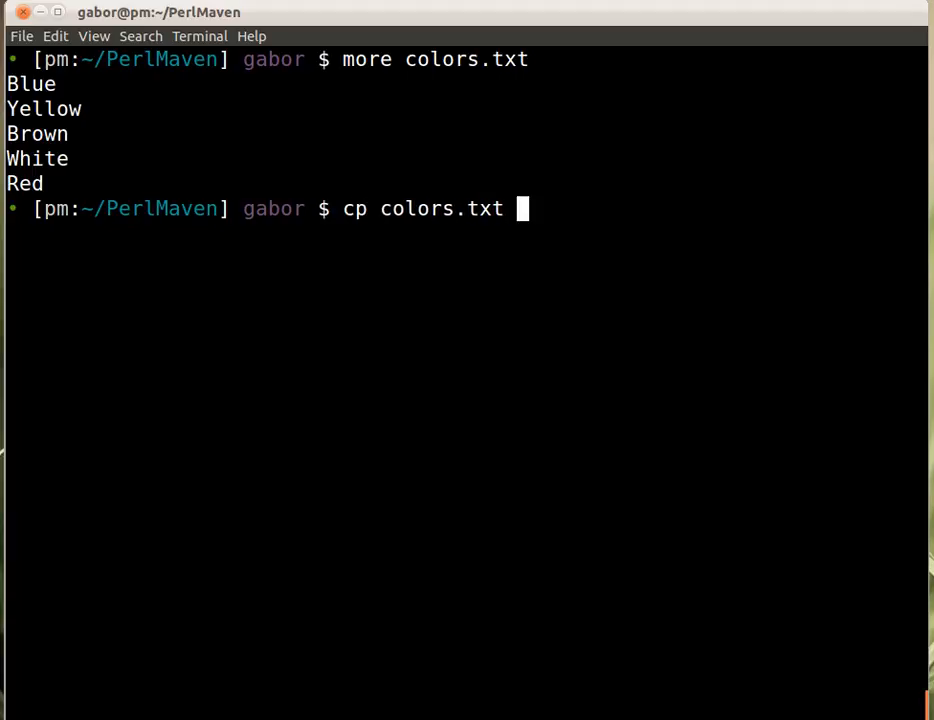
text(c.)
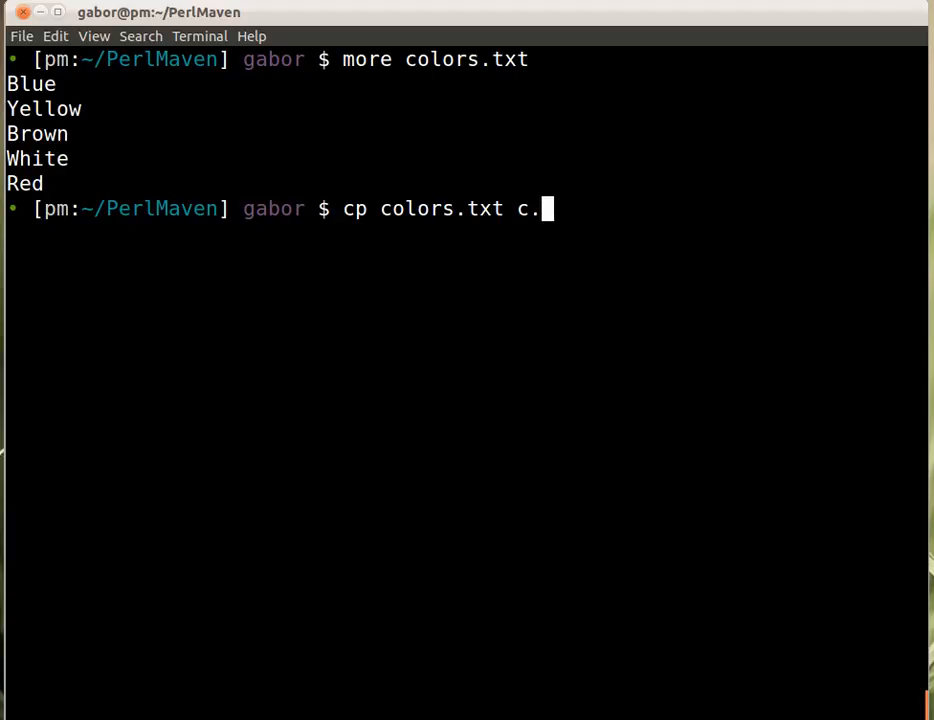
key(Return)
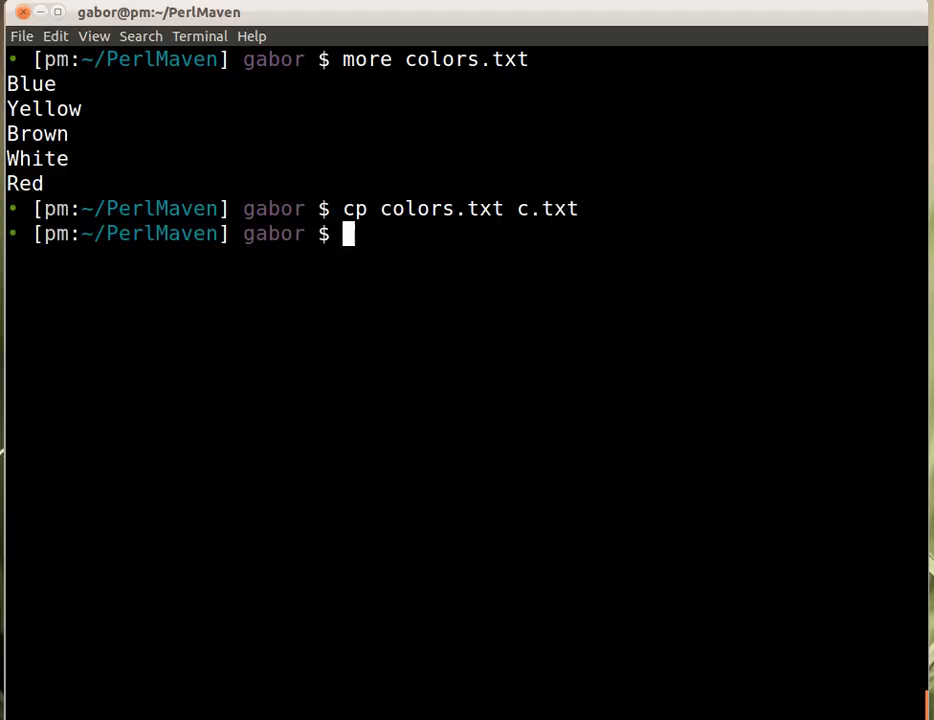
mouse_move(754, 448)
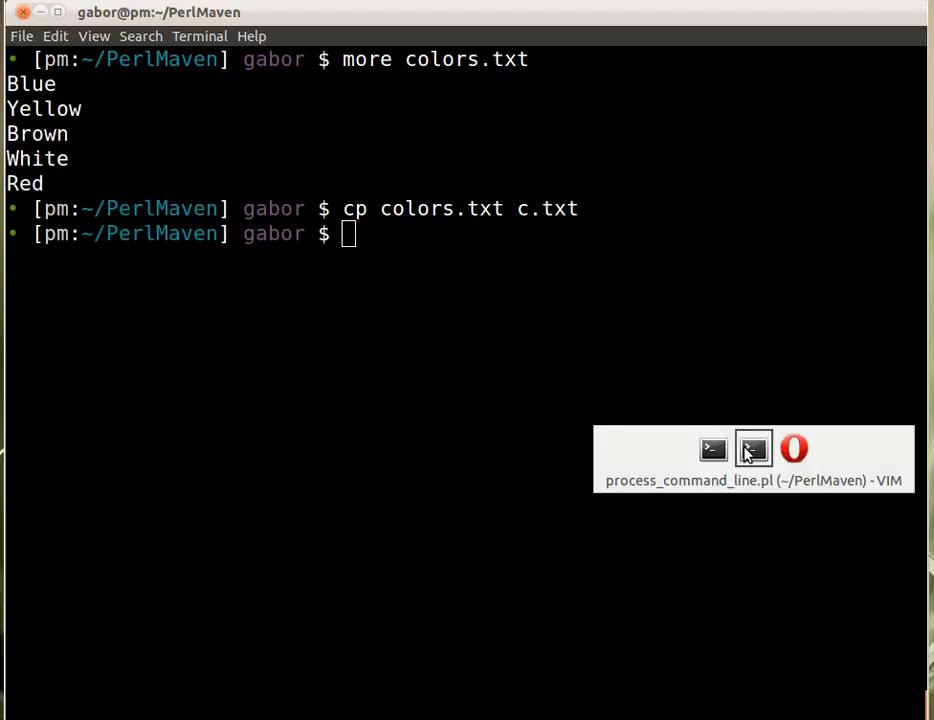
Reload process_command_line.pl in Vim with :e, ready for a new entry after color=s
click(753, 448)
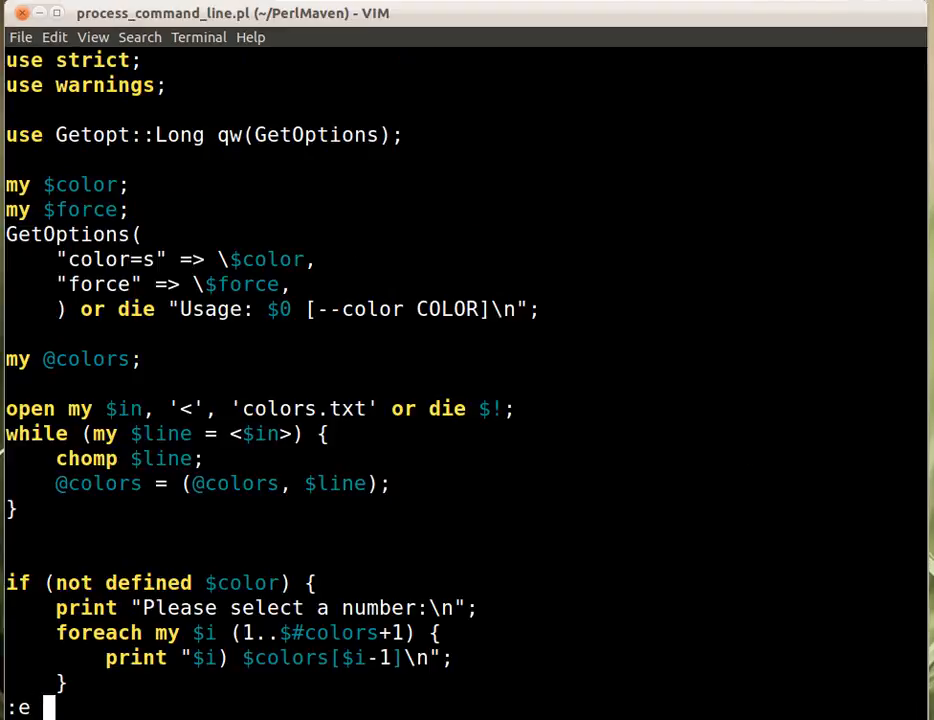
key(Return)
text(")
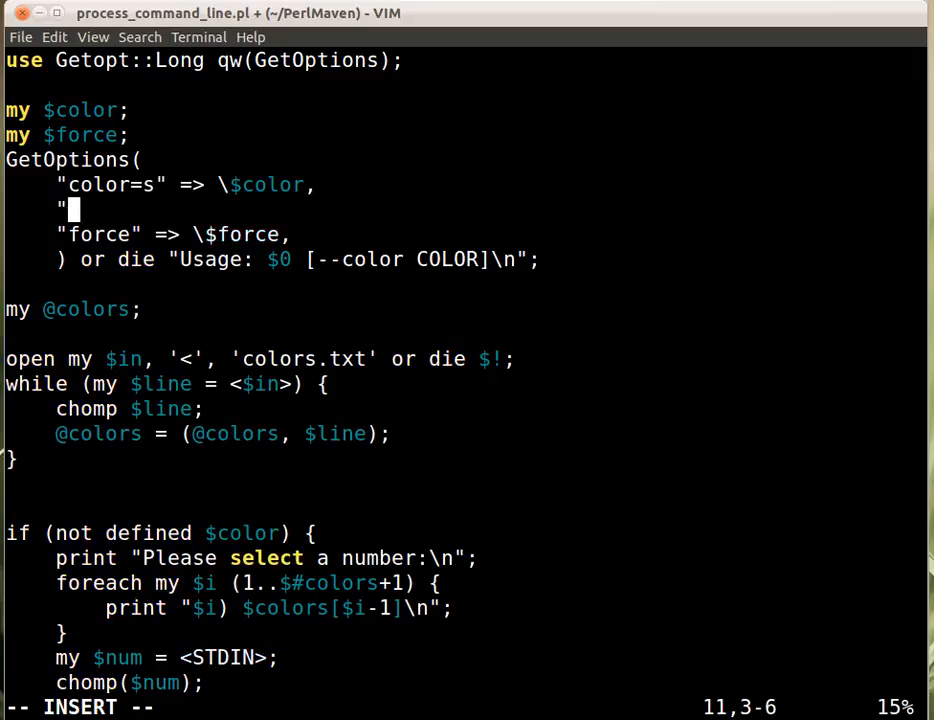
Add a "filename=s" option bound to \$filename in the GetOptions list
text(filename)
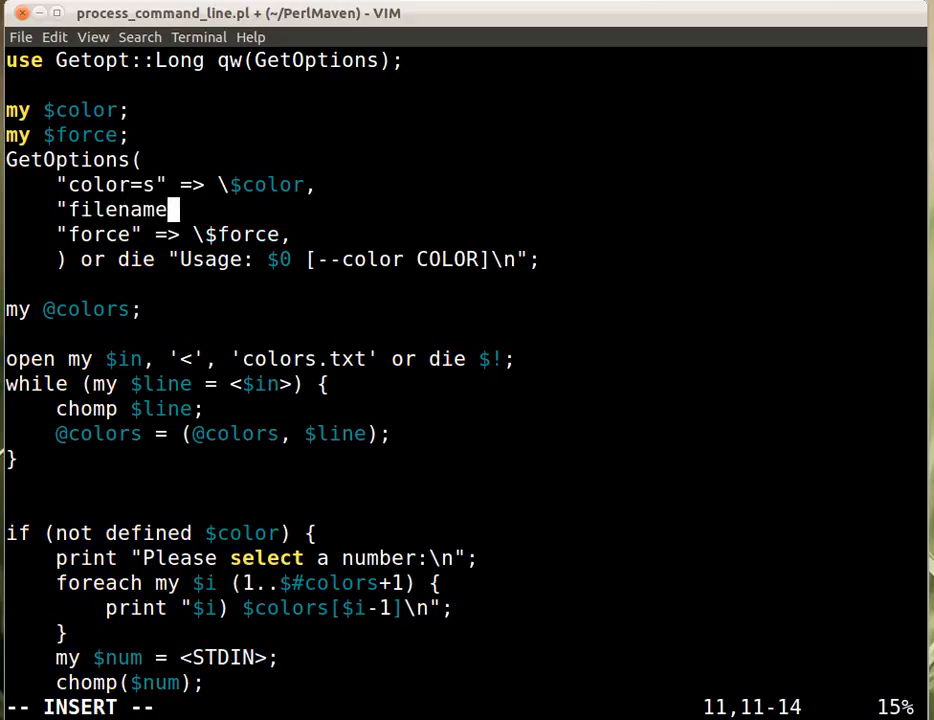
text(=s" -)
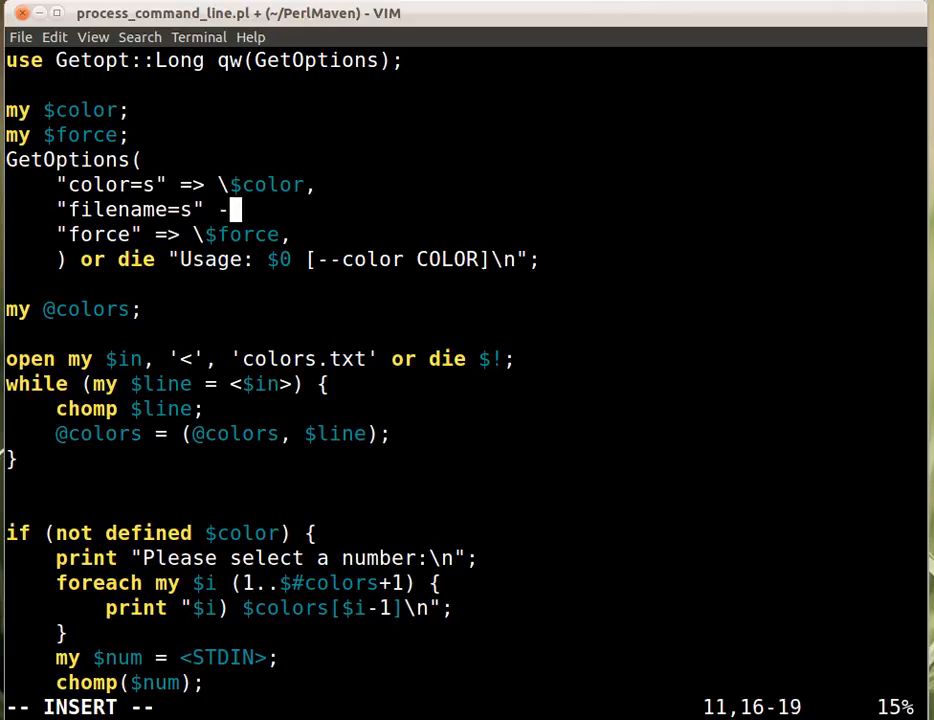
text(<)
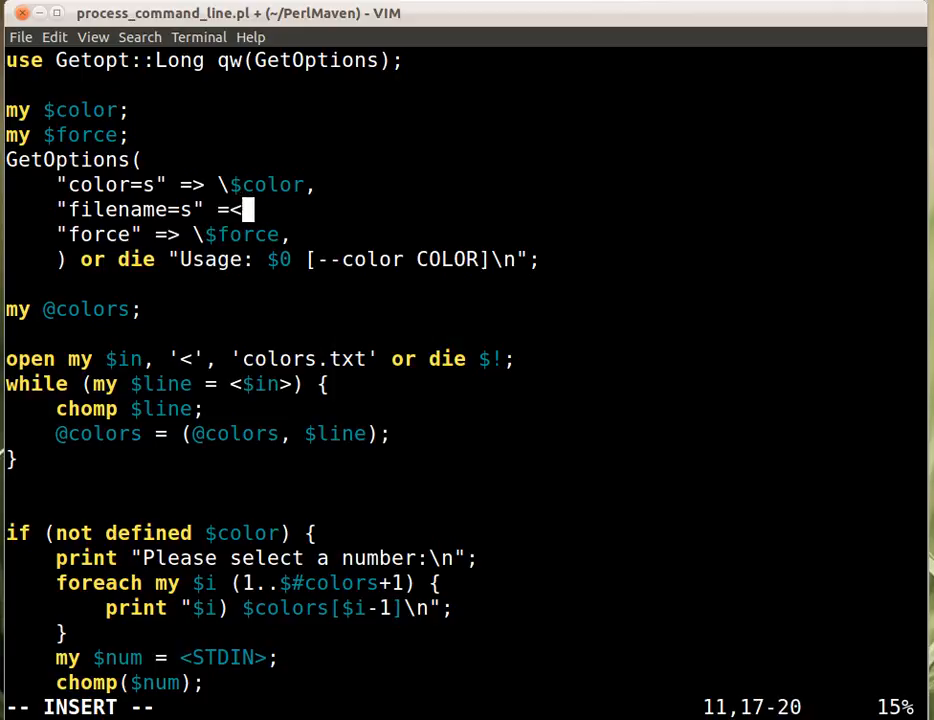
text(> \)
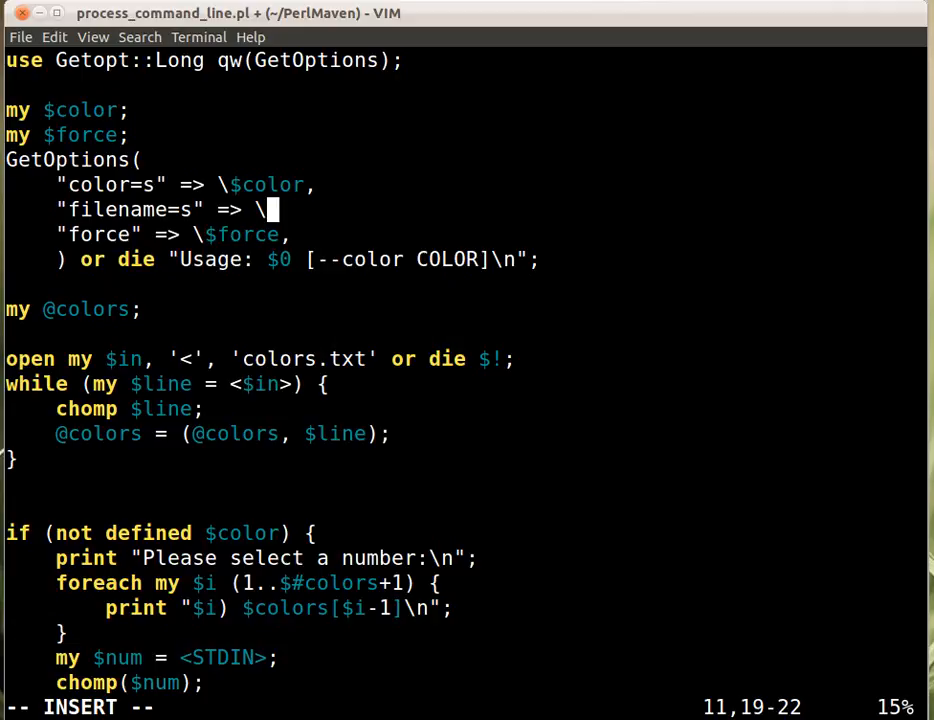
text(file)
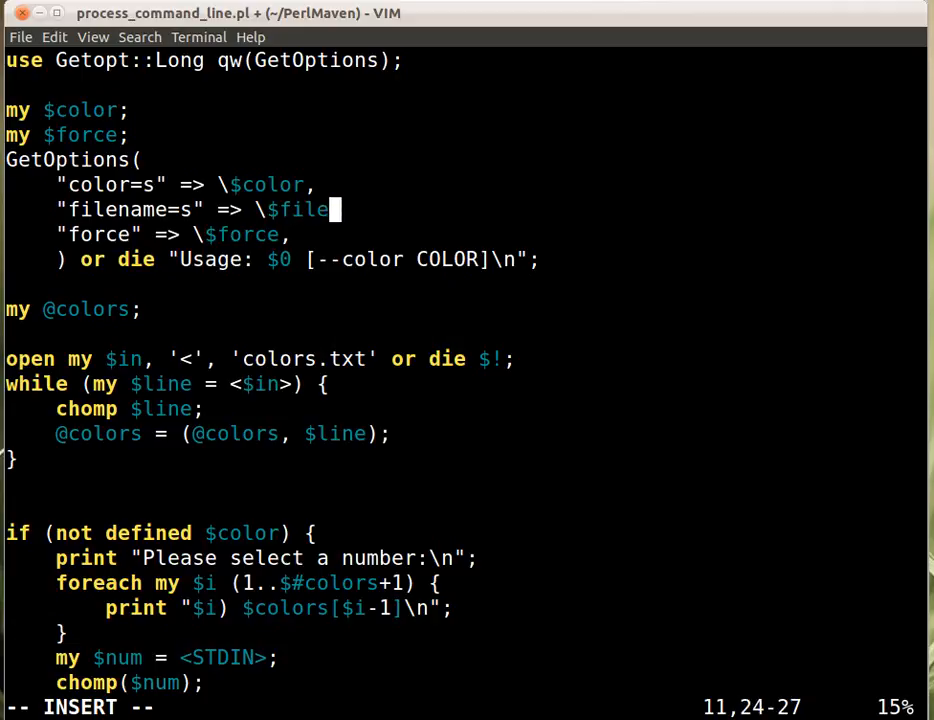
text(name,)
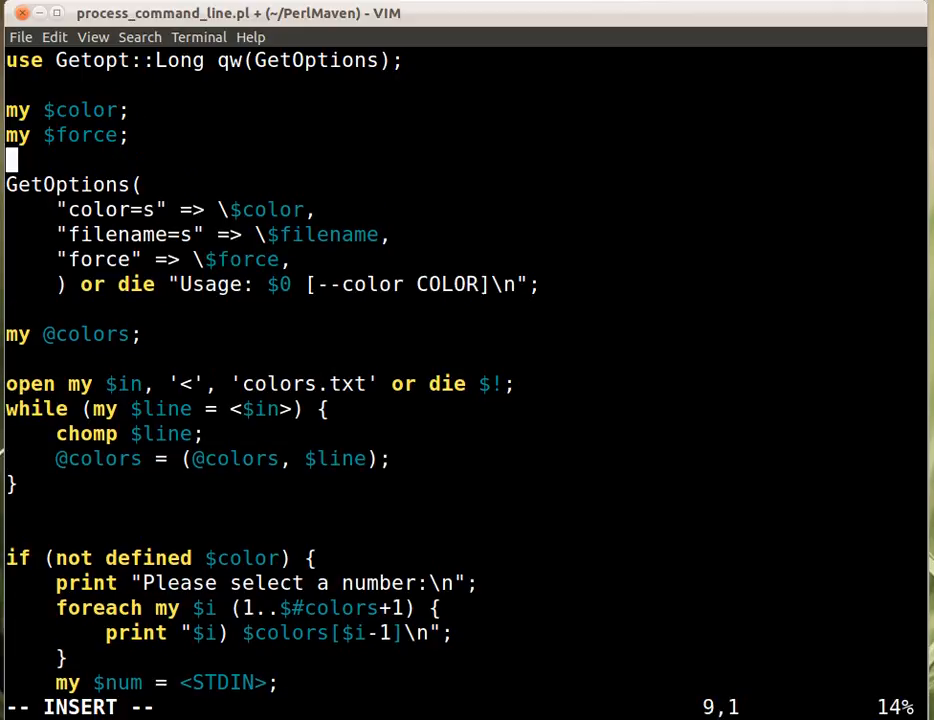
Declare the variable my $filename alongside the other declarations
text(my)
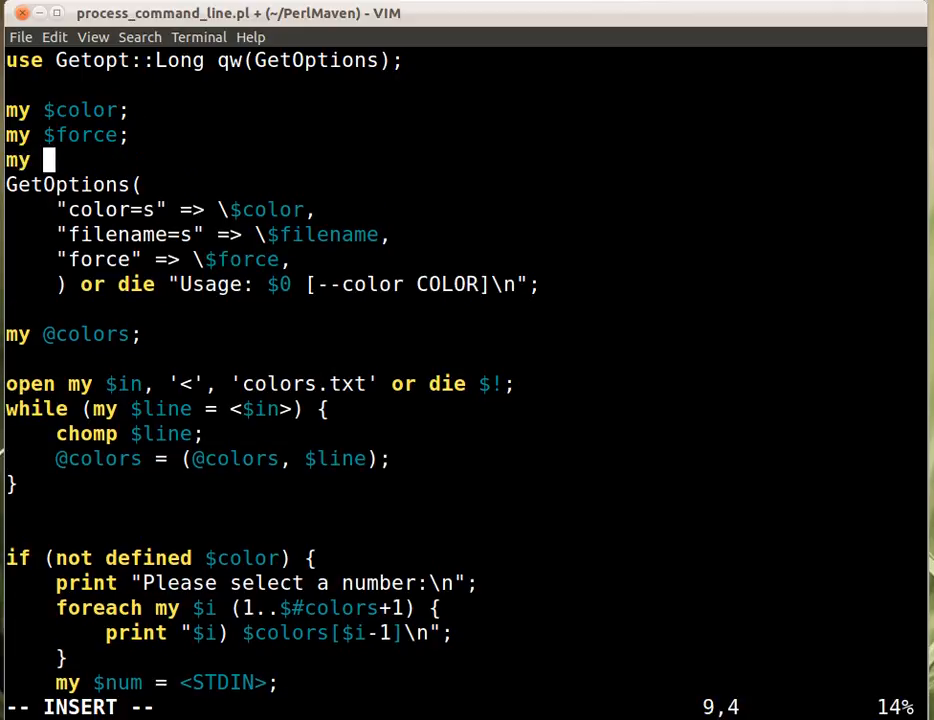
text($filename;)
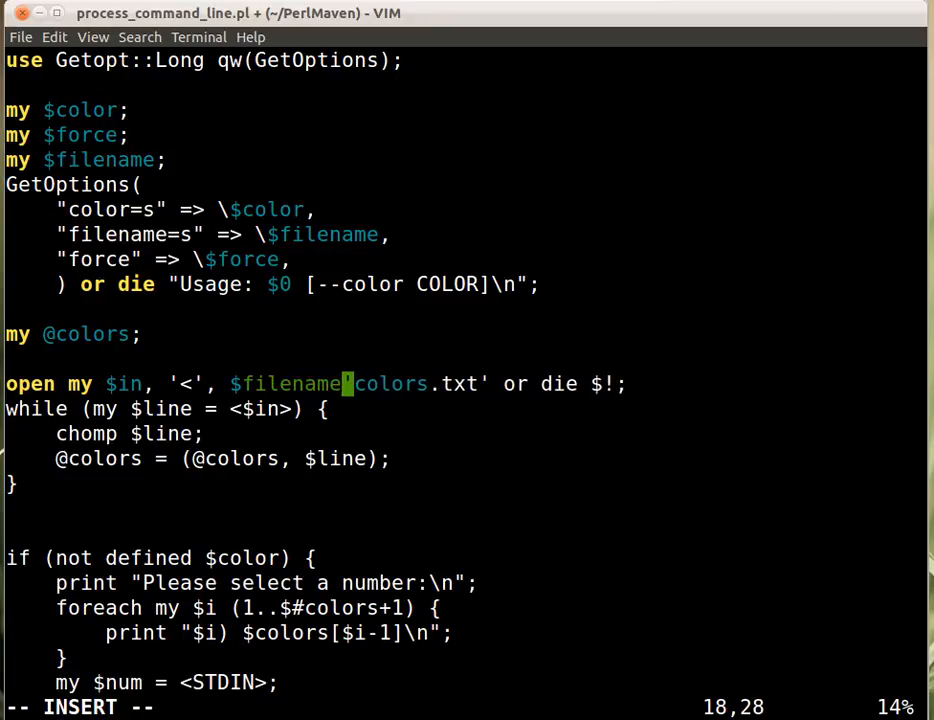
key(Escape)
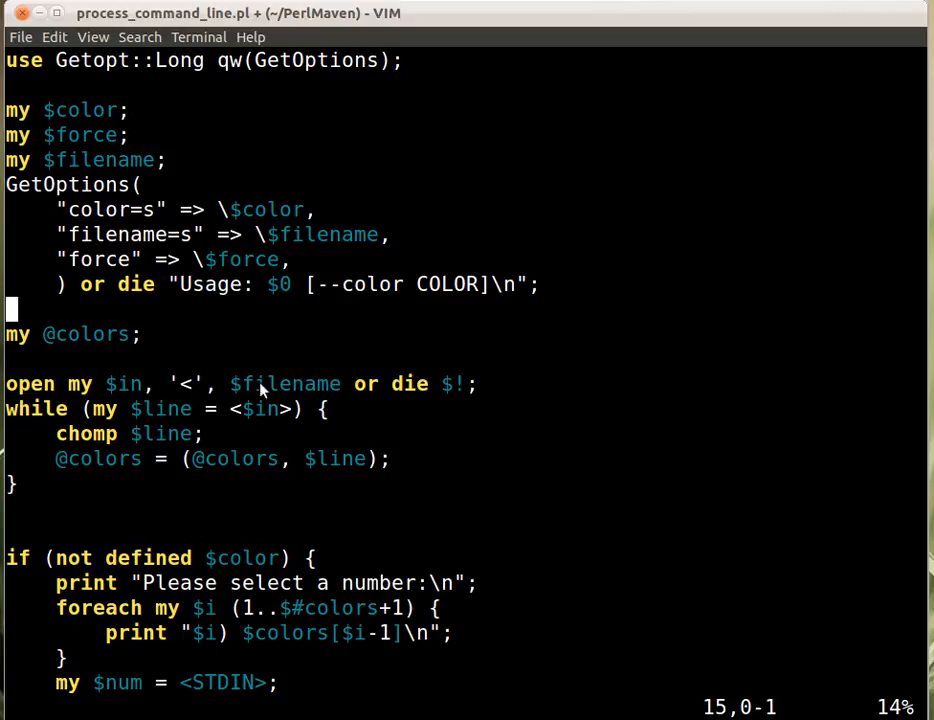
mouse_move(138, 320)
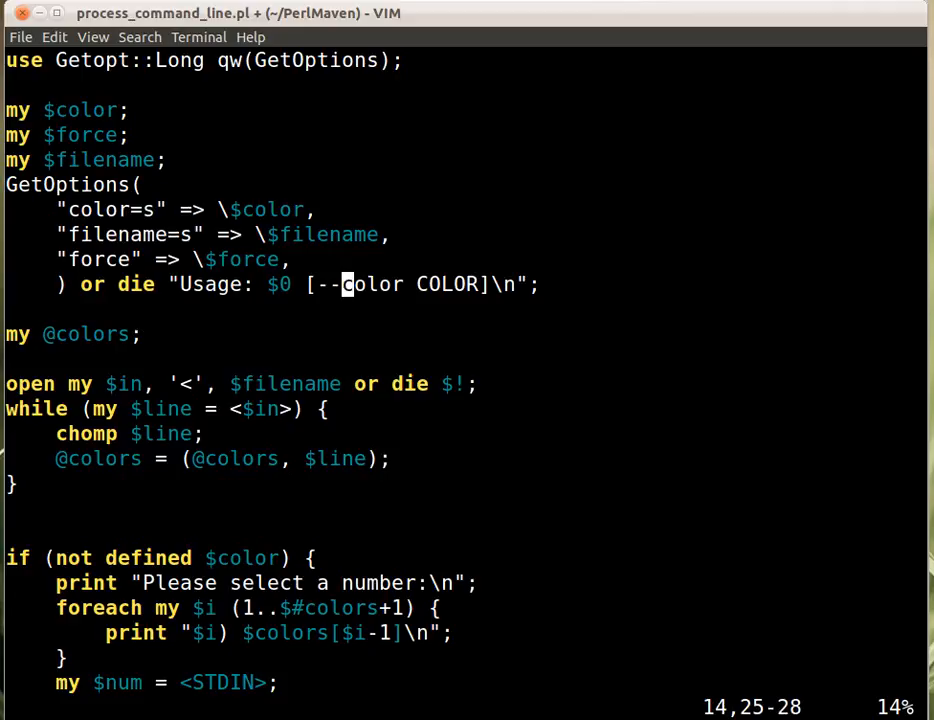
Append = 'colors.txt' to the my $filename declaration, then save with :w
text('colors.txt')
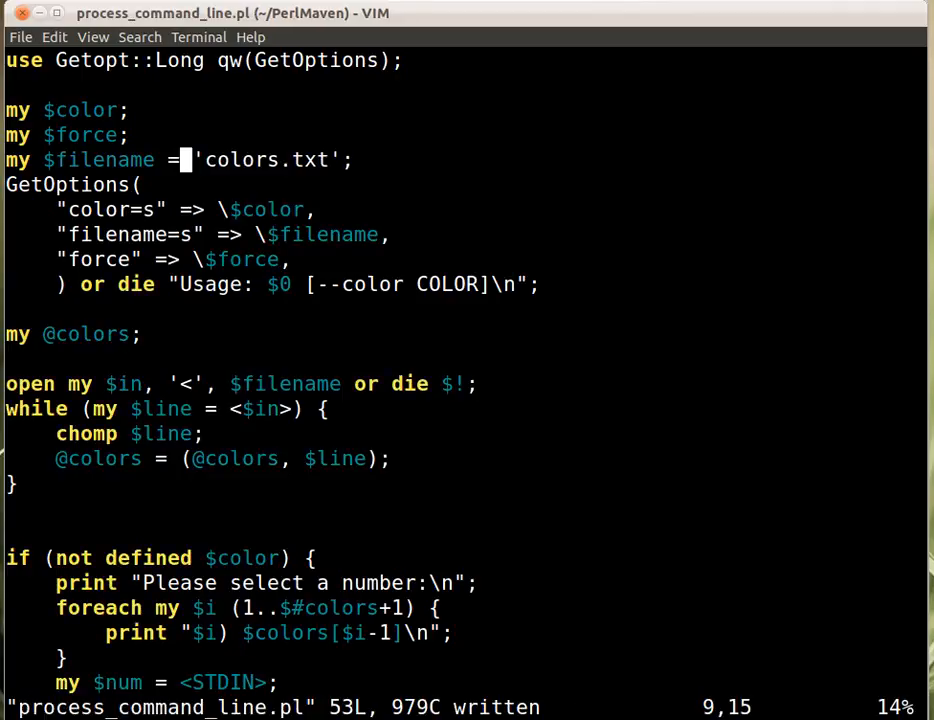
mouse_move(170, 245)
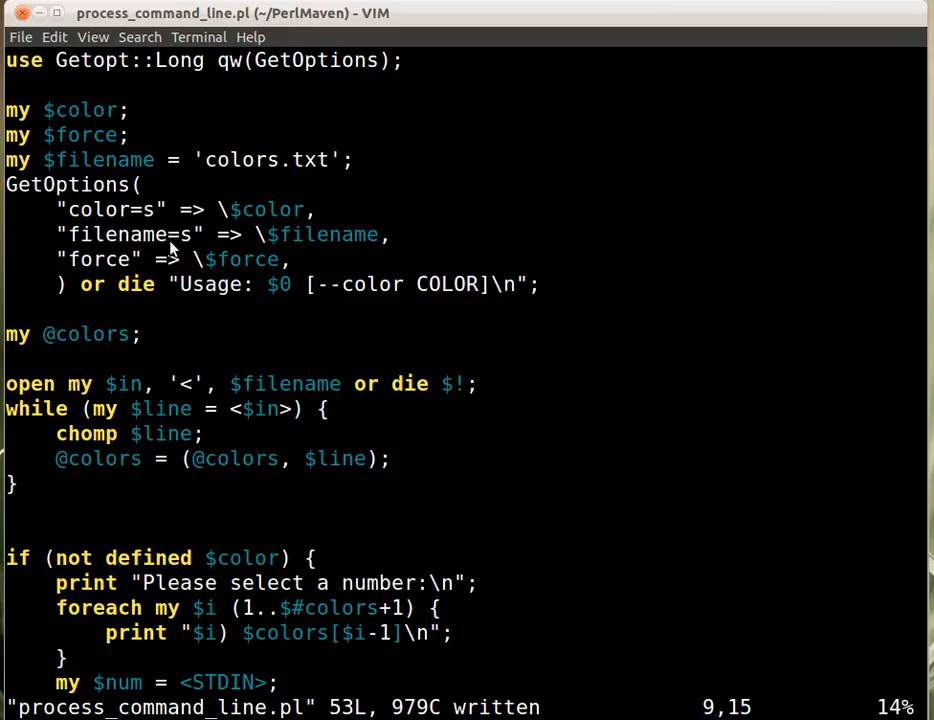
mouse_move(352, 268)
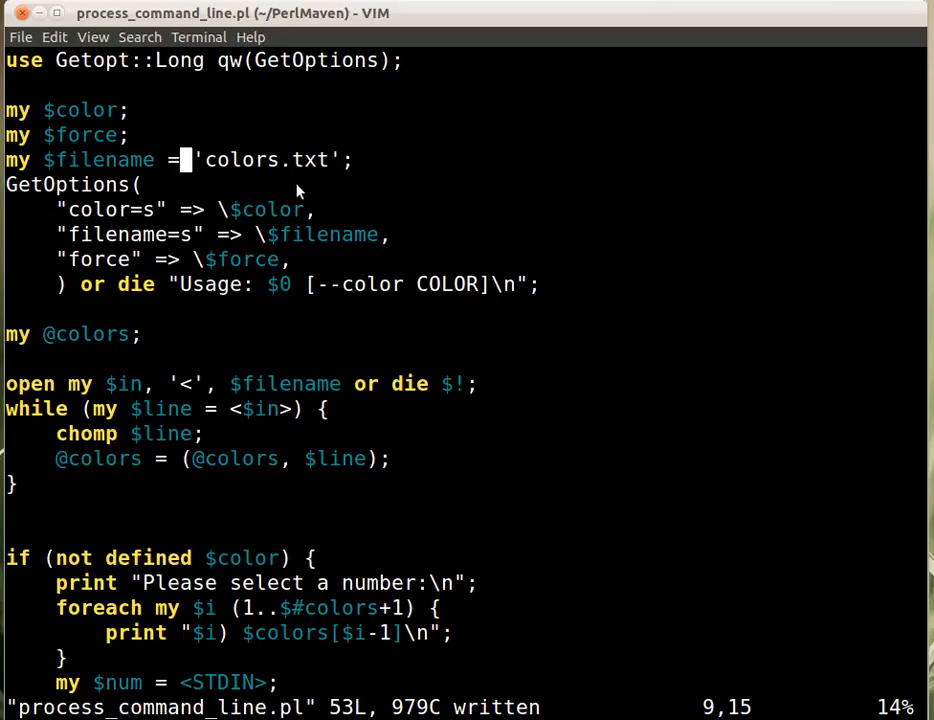
mouse_move(160, 167)
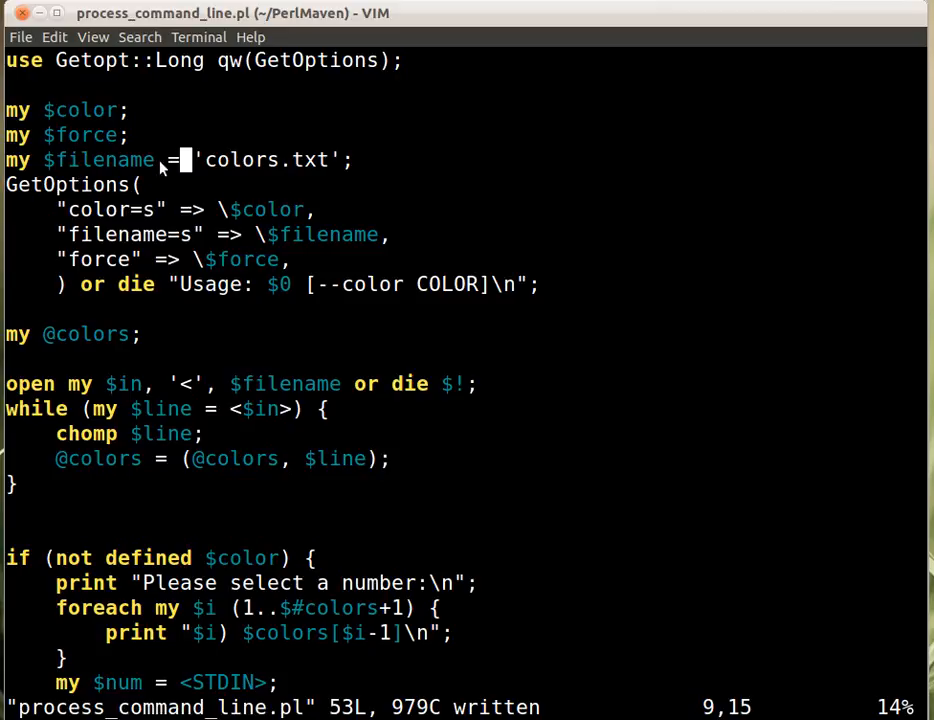
mouse_move(513, 265)
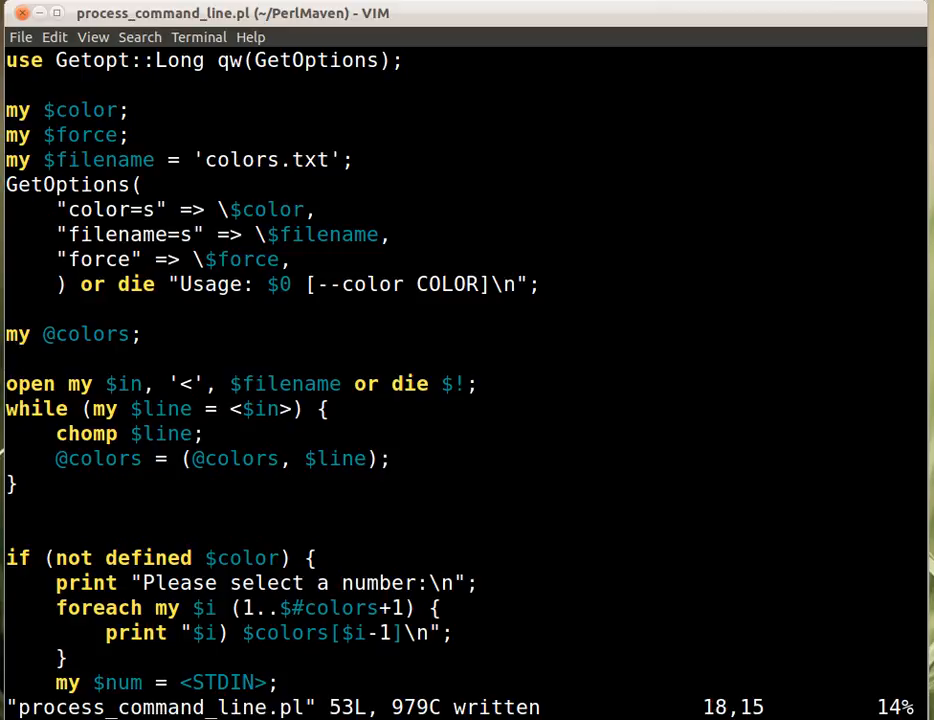
mouse_move(447, 384)
text(")
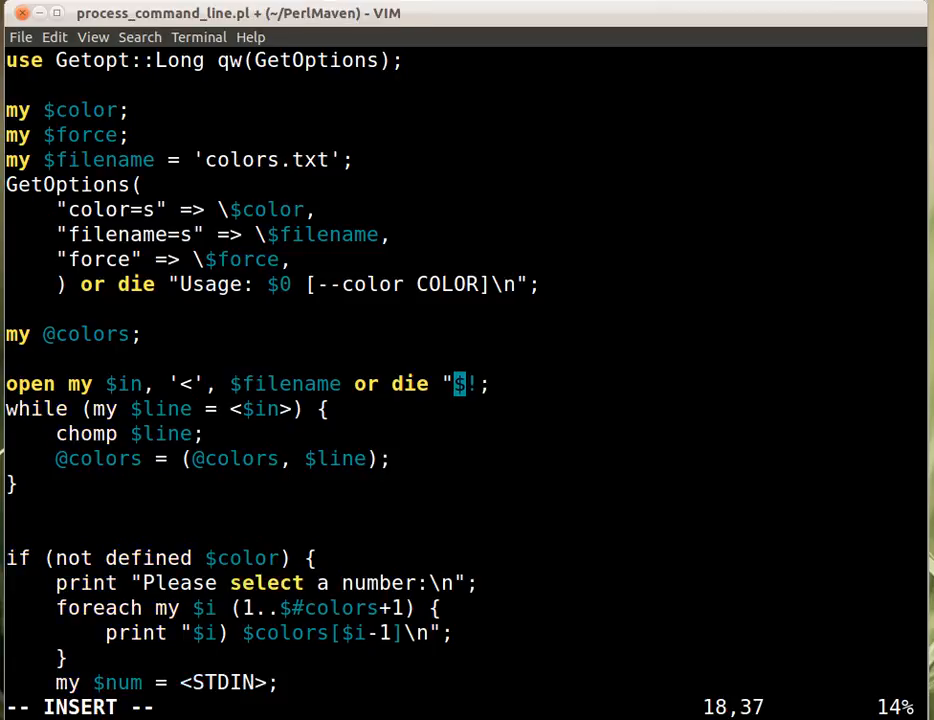
Change the die message to "Could not open '$filename': $!" and save with :w
text(Coul)
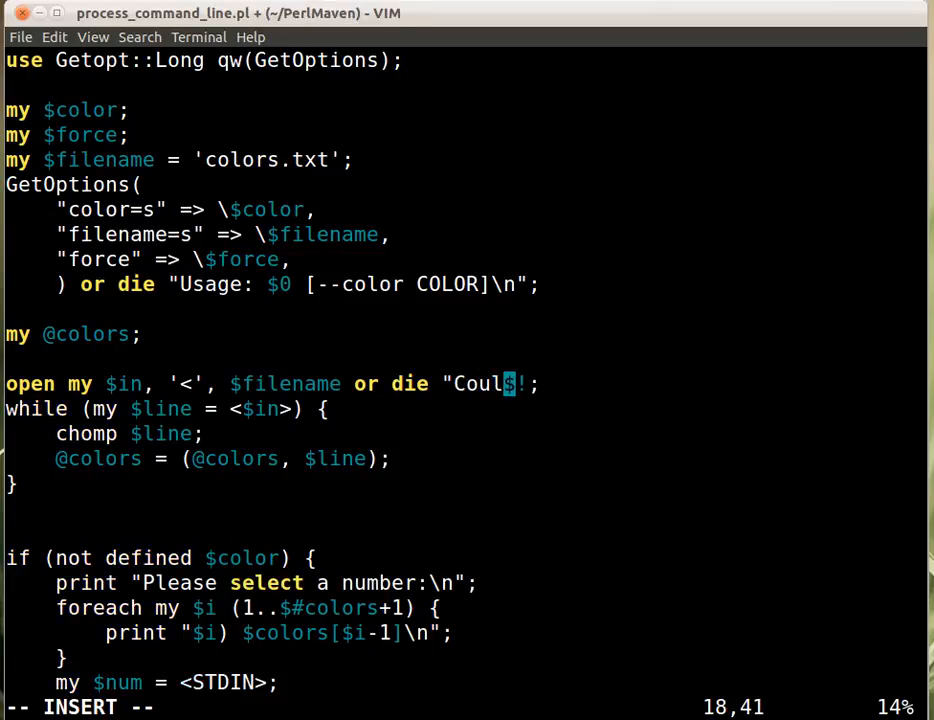
text(d not)
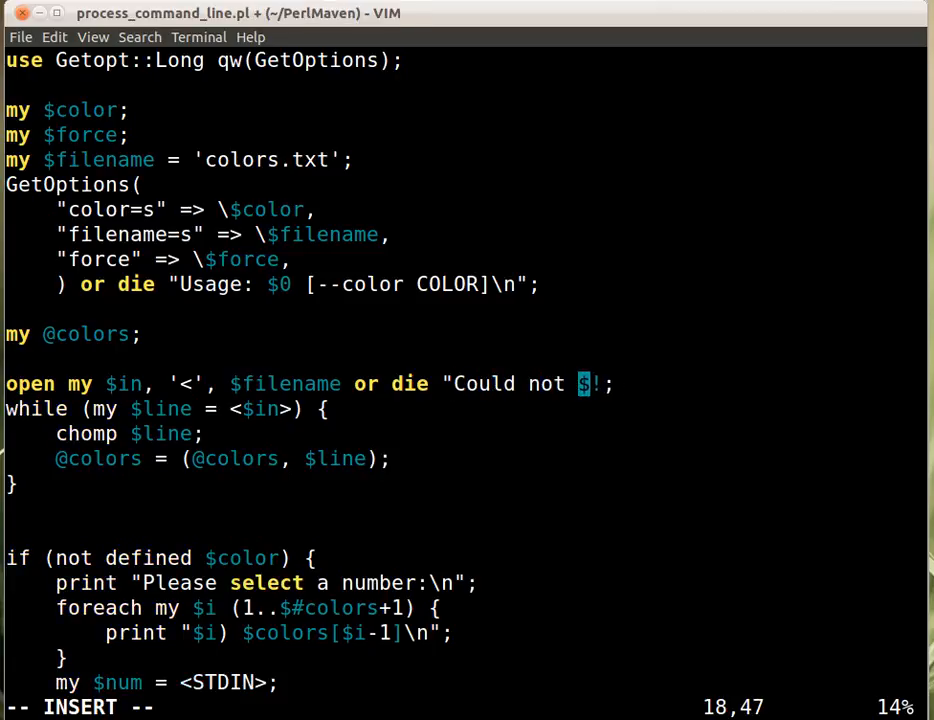
text(open)
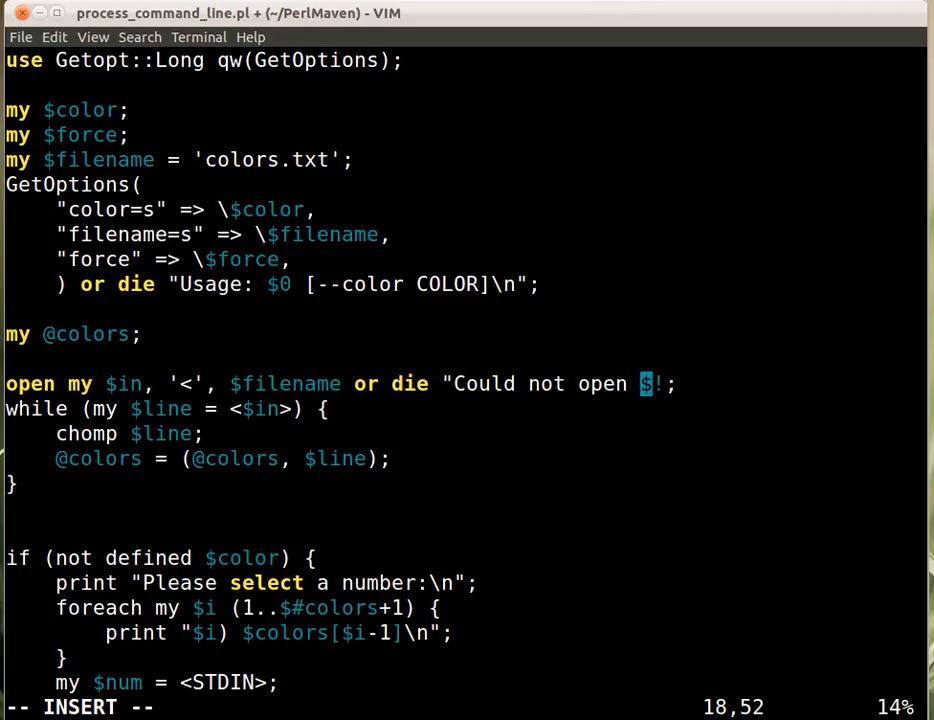
text($filena)
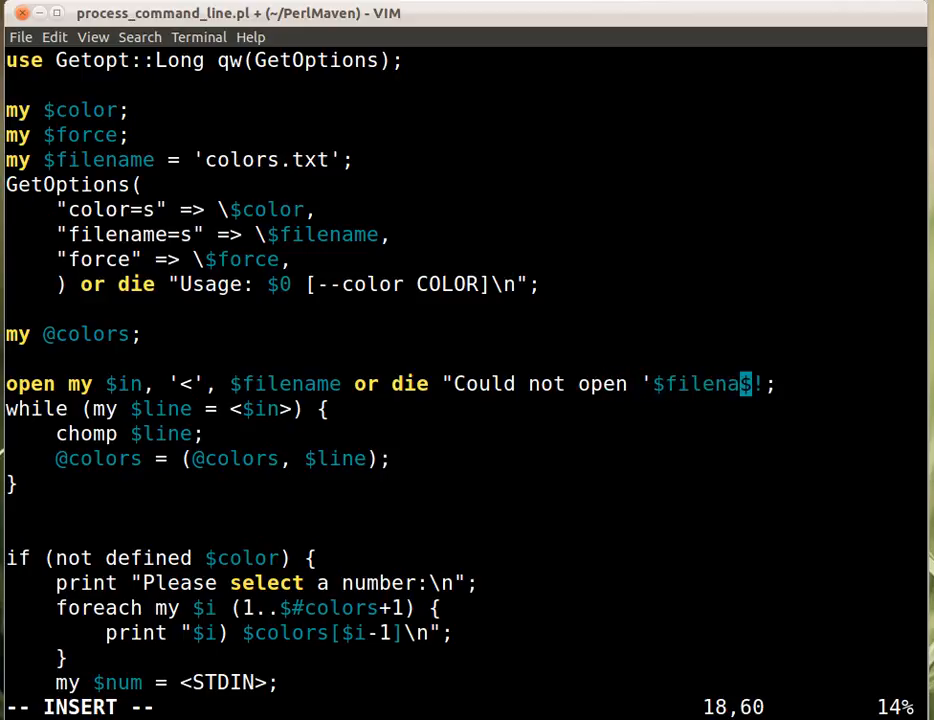
text(: $!)
click(467, 708)
text(:w)
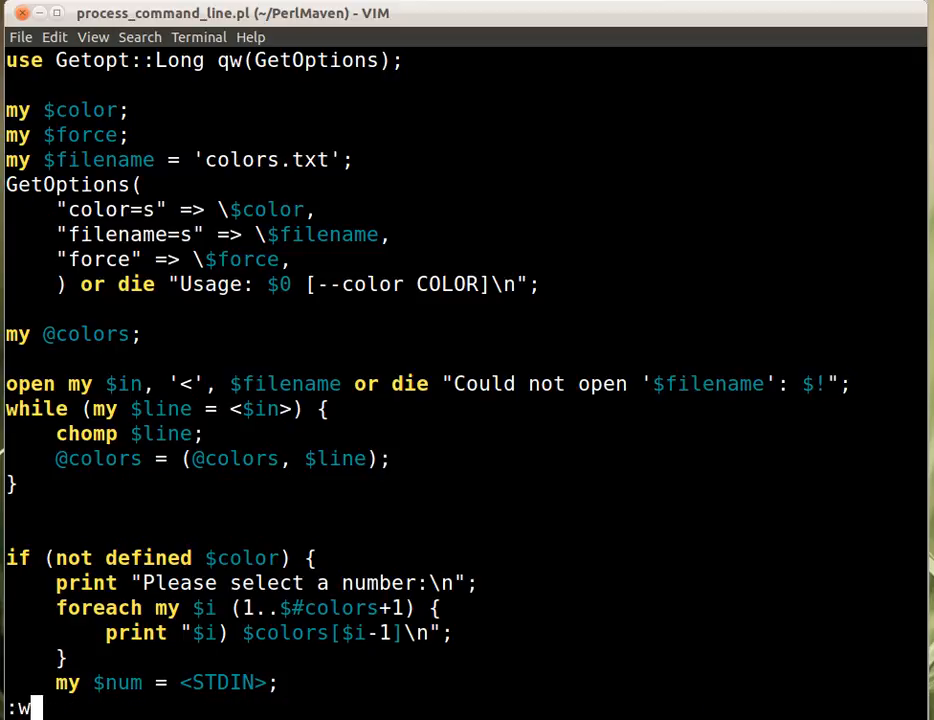
key(Return)
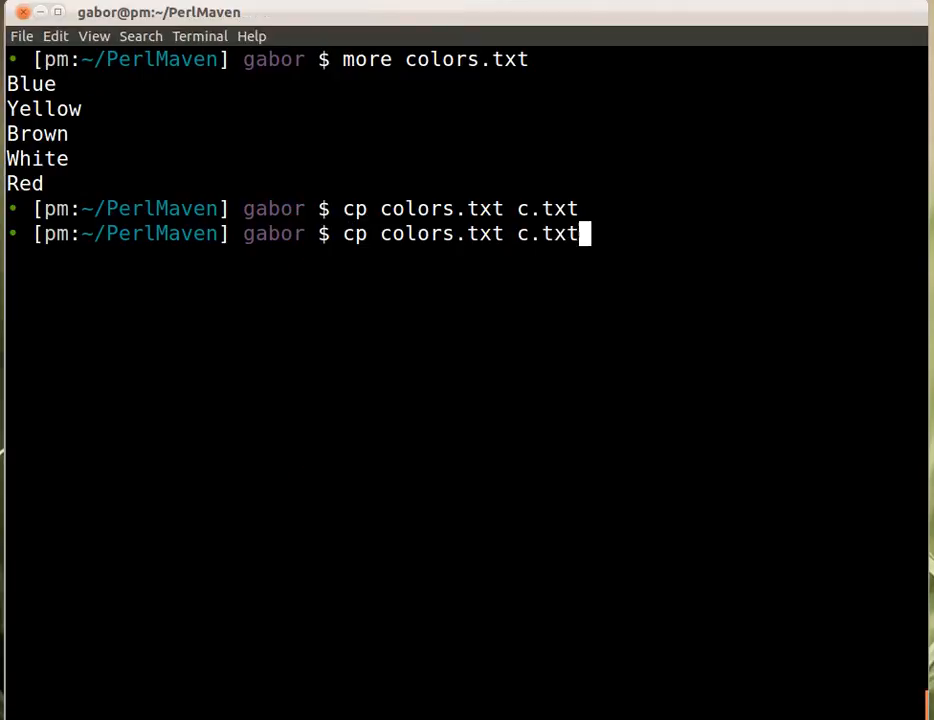
Run perl process_command_line.pl with the default colors file, then abort with Ctrl+C
text(perl process_command_line.pl)
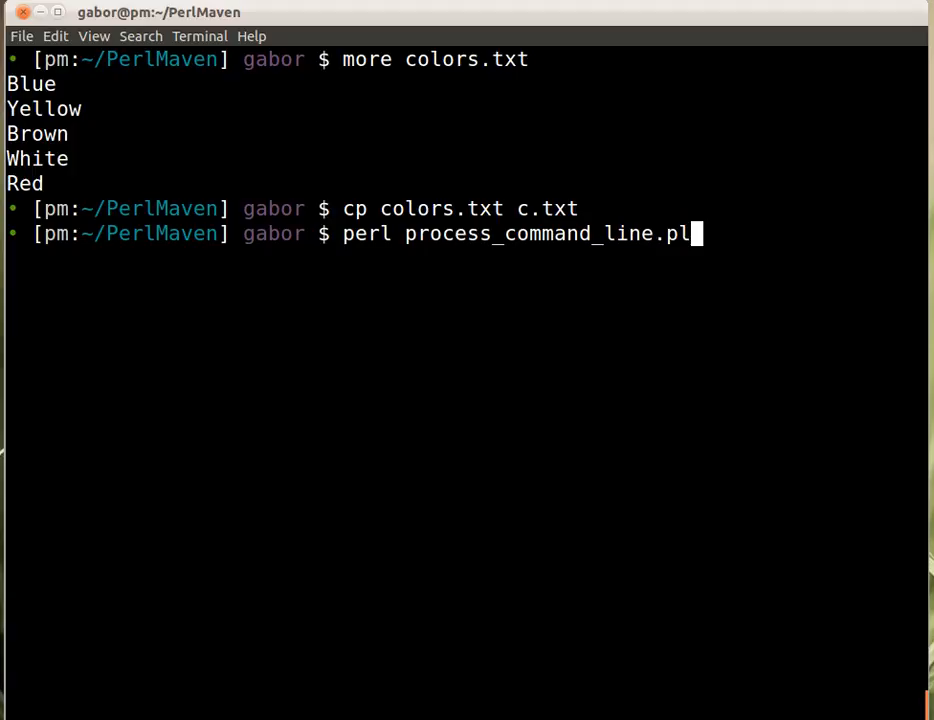
key(Return)
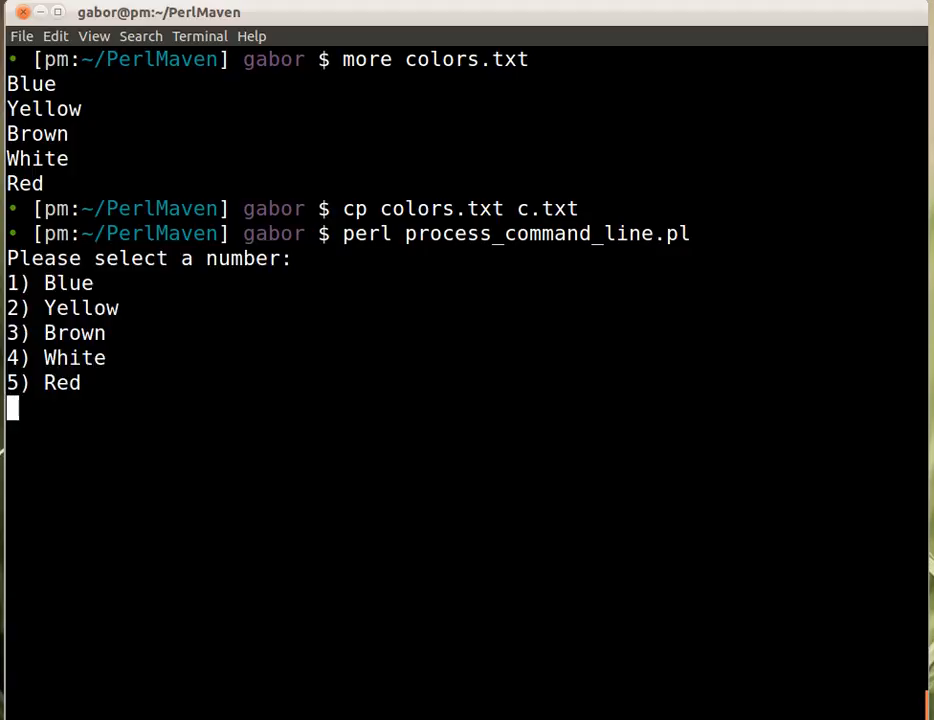
key(ctrl+c)
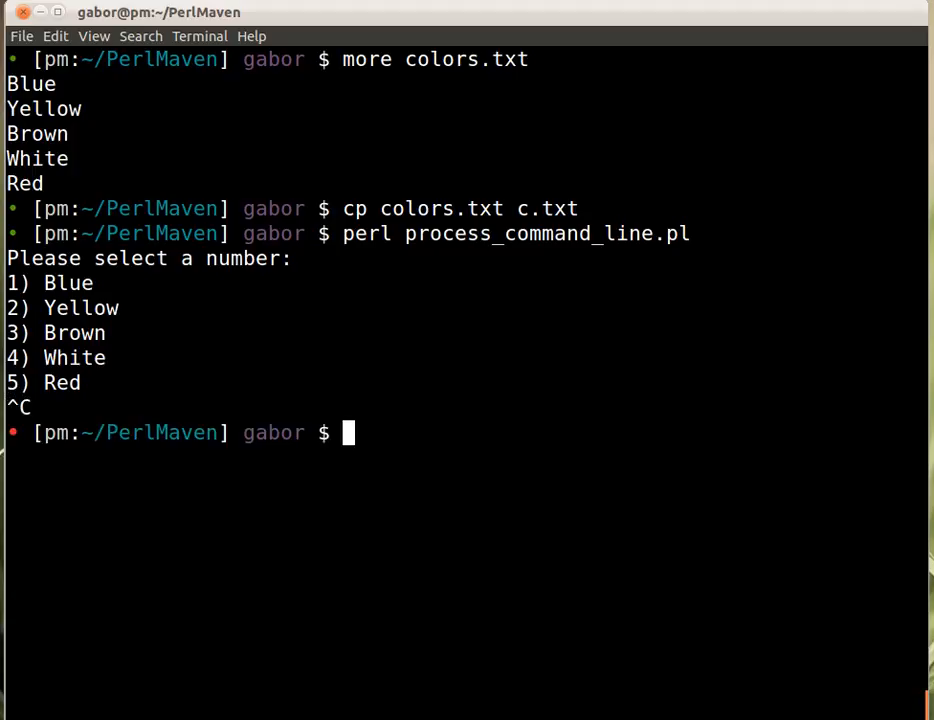
Run the script with --filename c.txt and submit choice 4 at the color prompt
text(perl process_command_line.pl --fi)
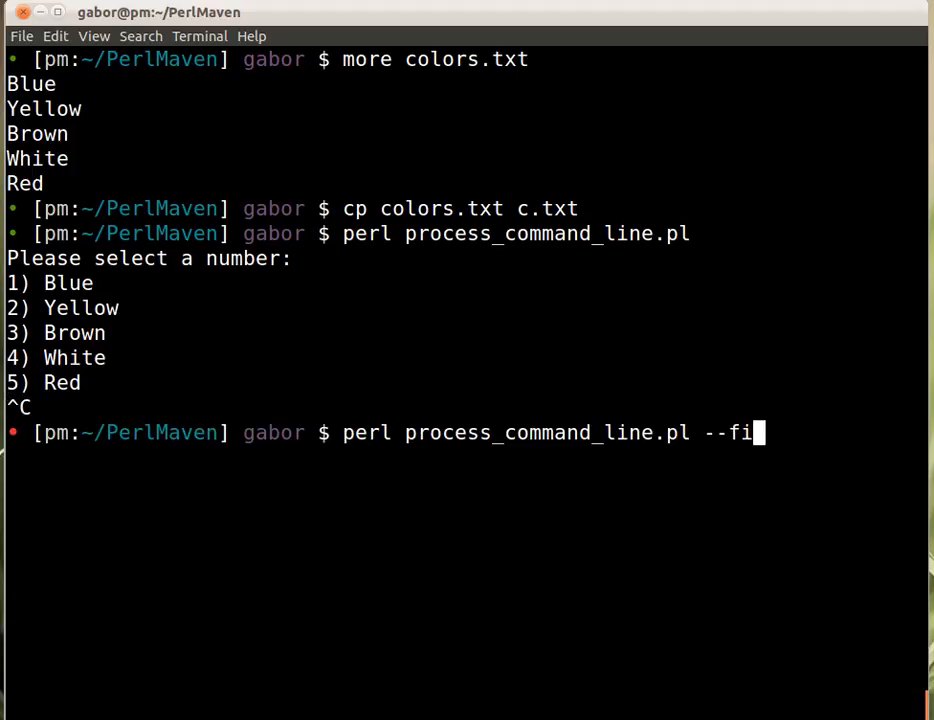
text(lename c.txt)
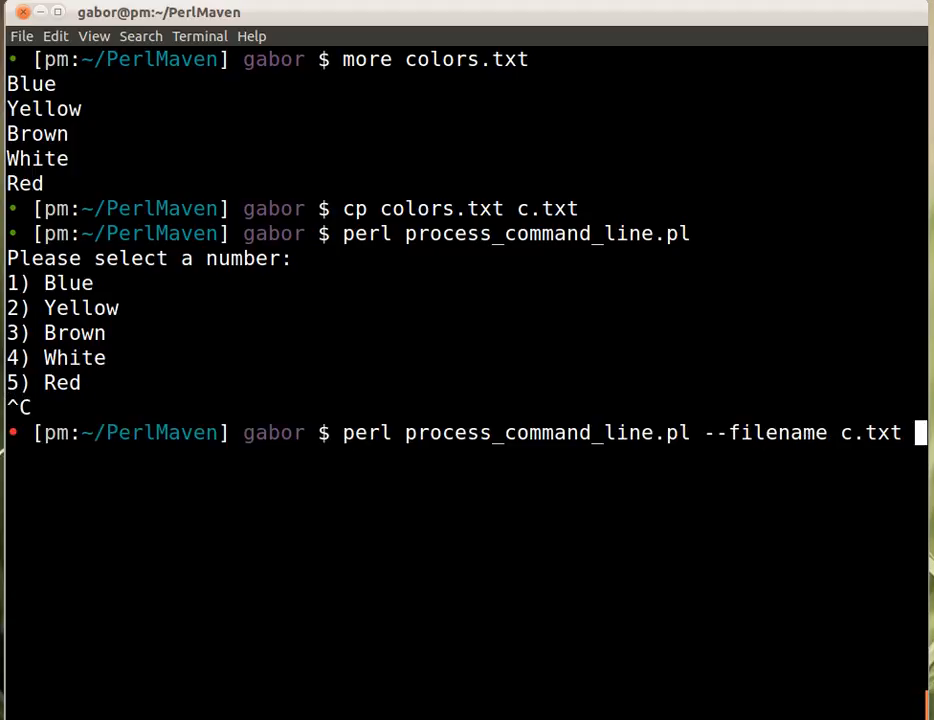
key(Return)
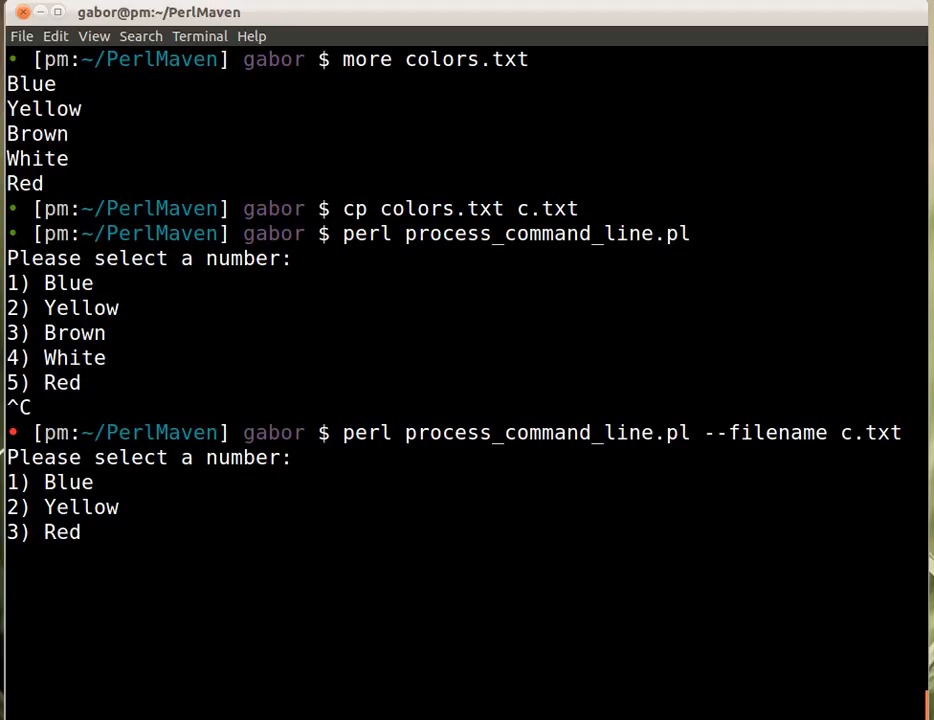
text(4)
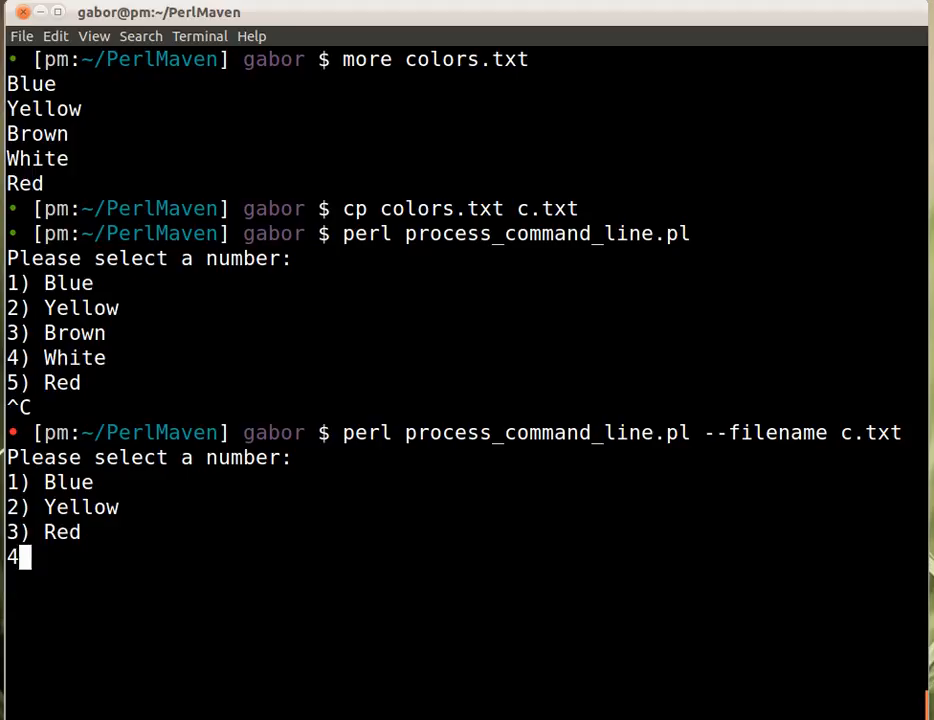
key(Return)
text(3)
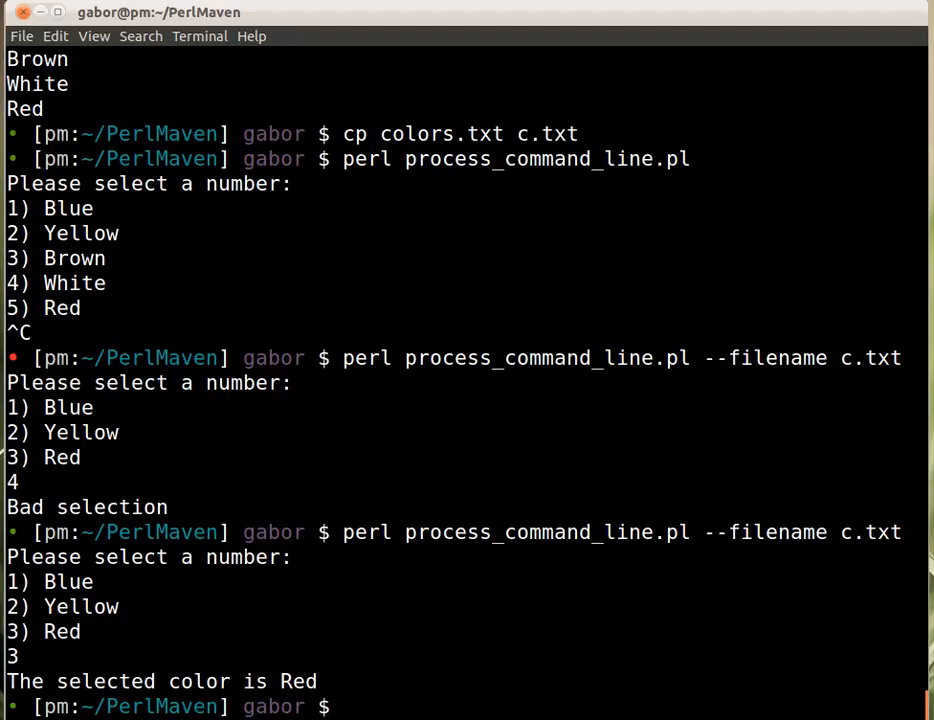
Run the script with --filename d.txt to get the Could not open 'd.txt' error
text(perl process_command_line.pl --filename c.txt)
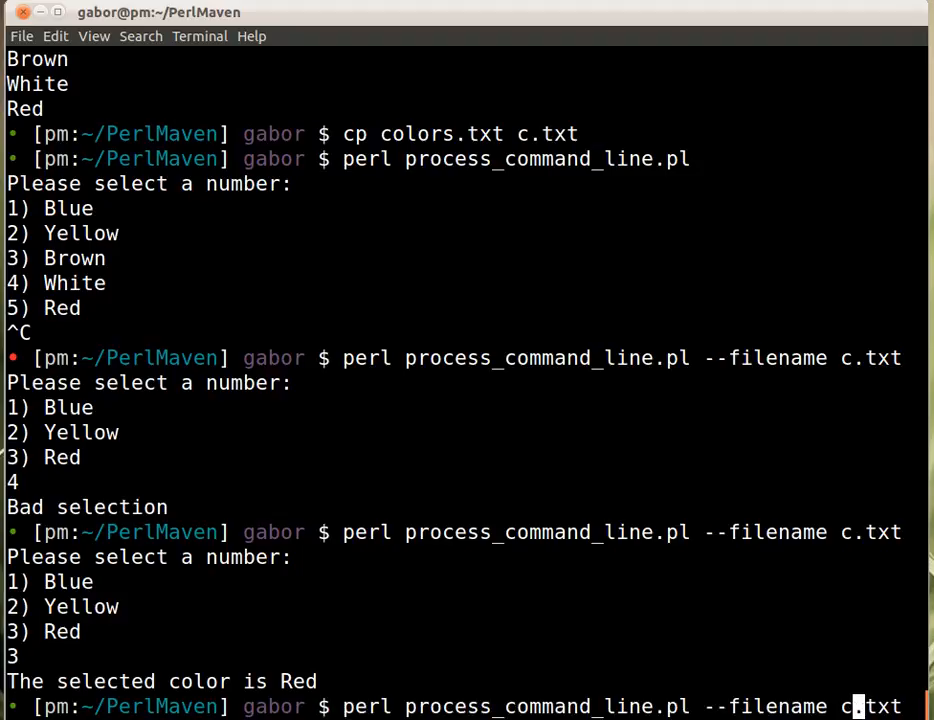
key(Return)
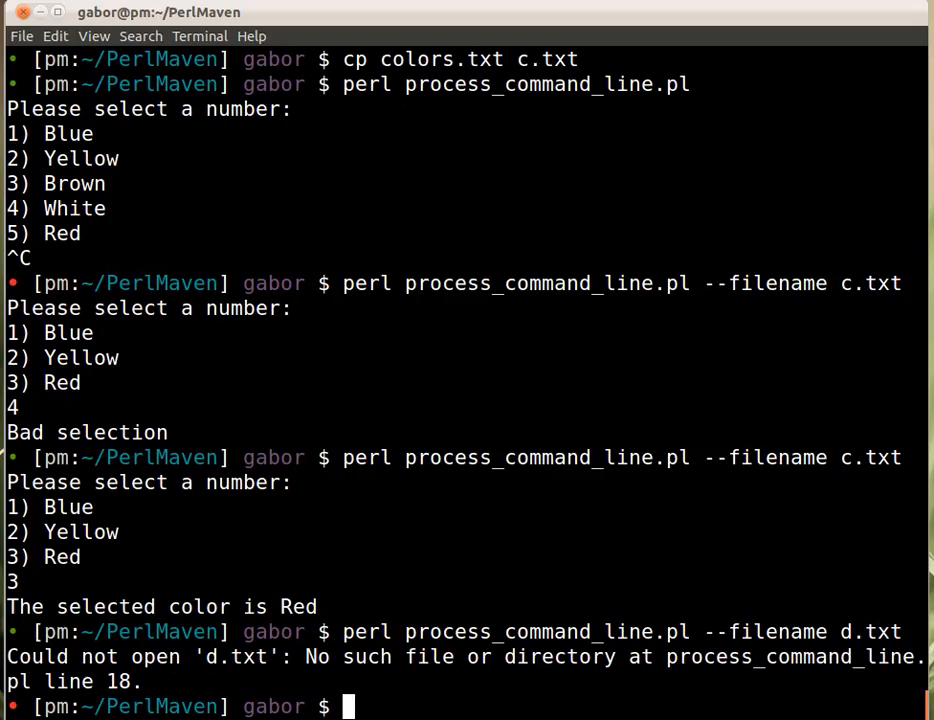
mouse_move(387, 344)
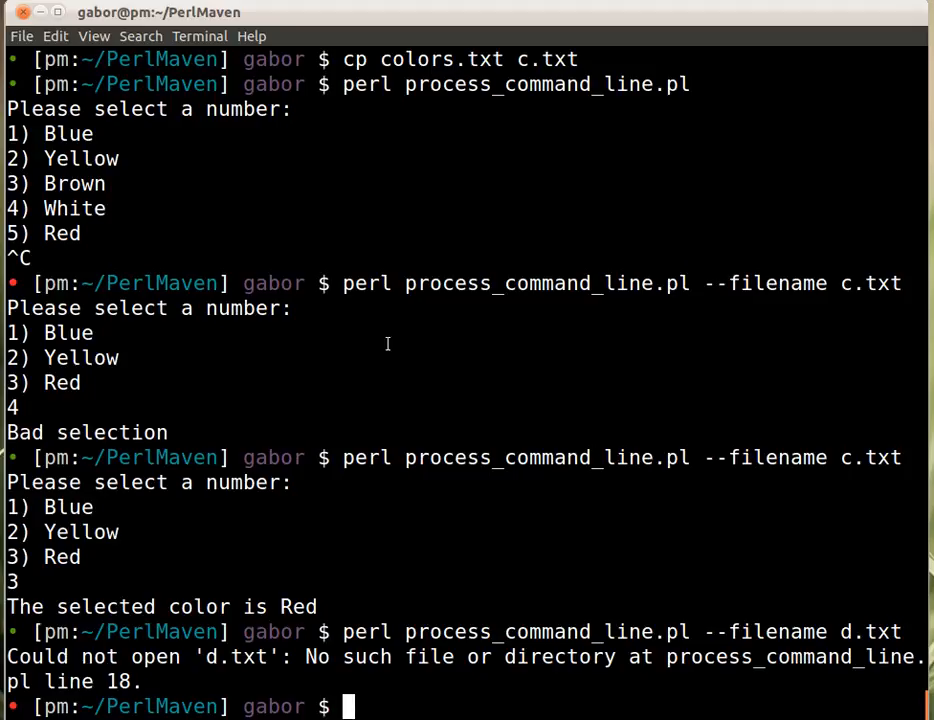
mouse_move(197, 611)
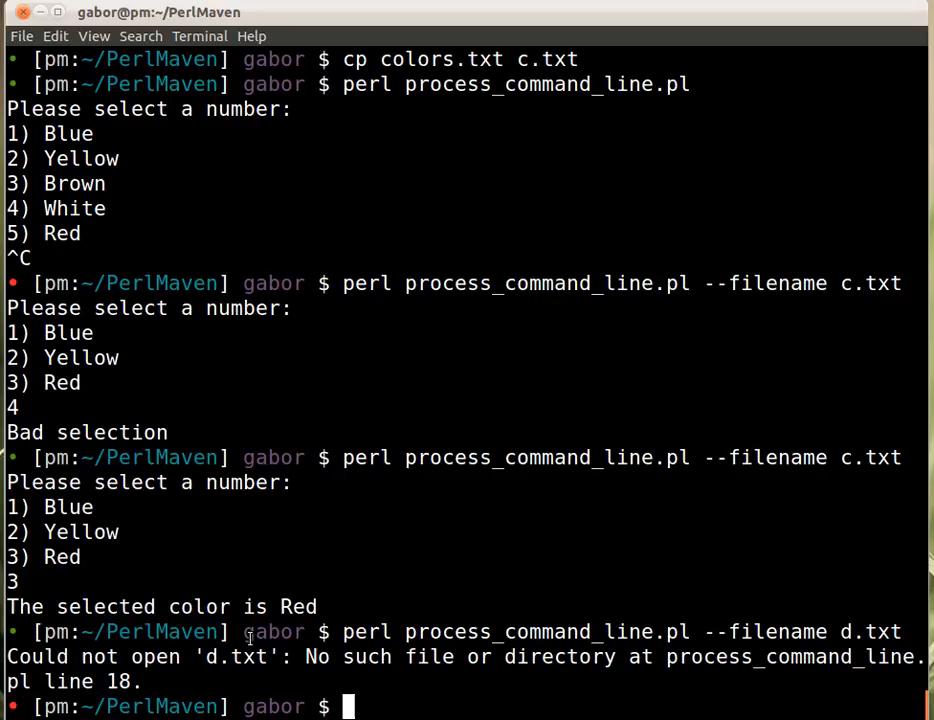
double_click(460, 657)
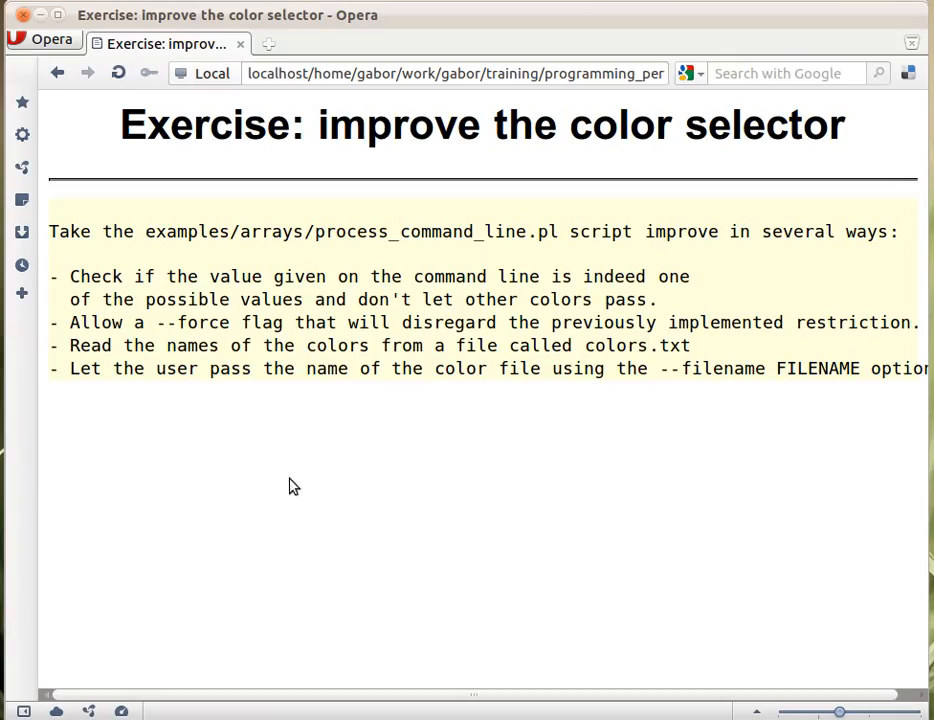
mouse_move(318, 394)
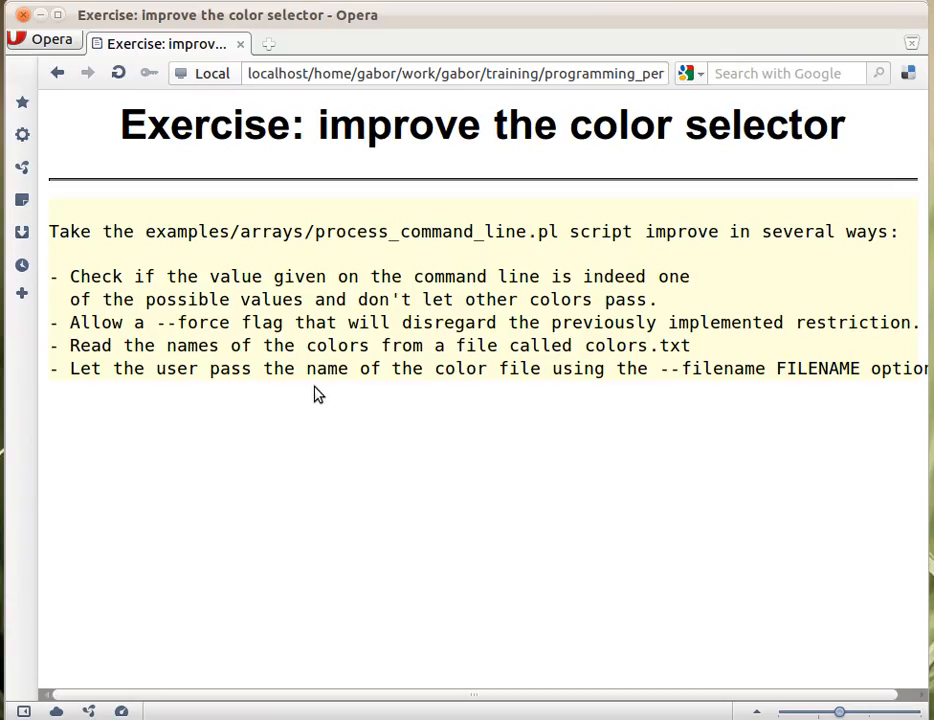